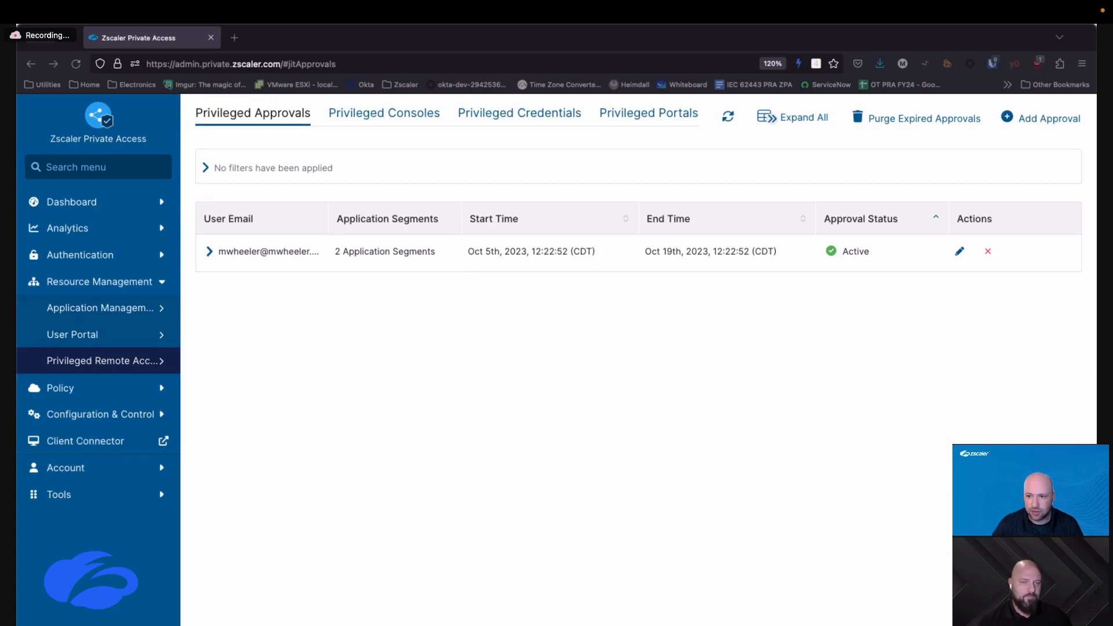
mouse_move(1066, 119)
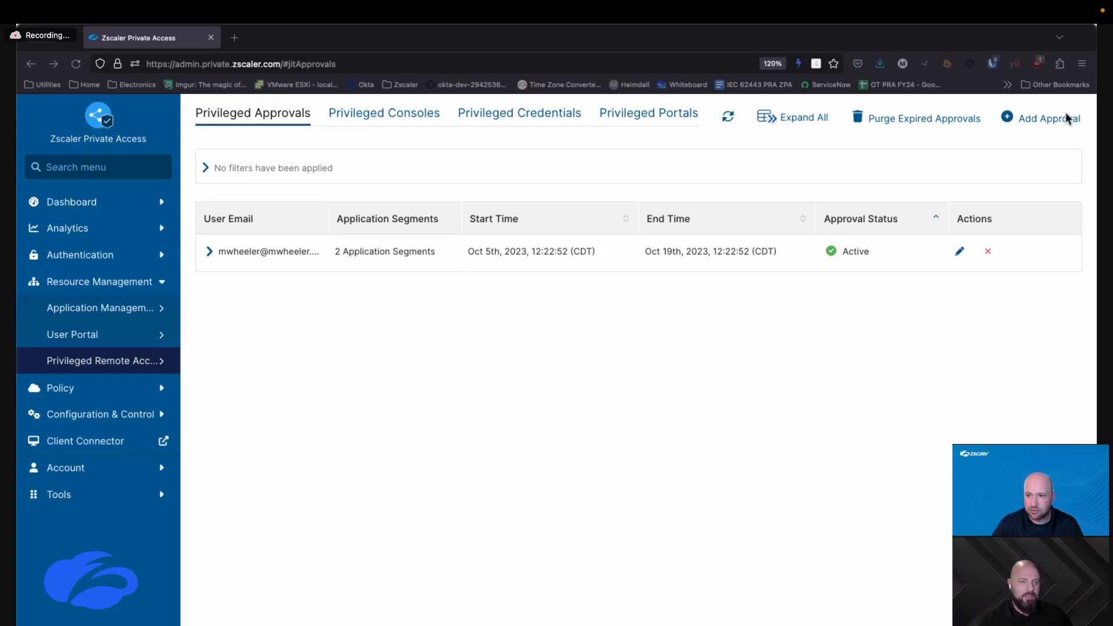
- Draft an approval for the contractor's email with a Vendor Remote Access, Oct 17 10:40–17:40 CDT window
left_click(1048, 118)
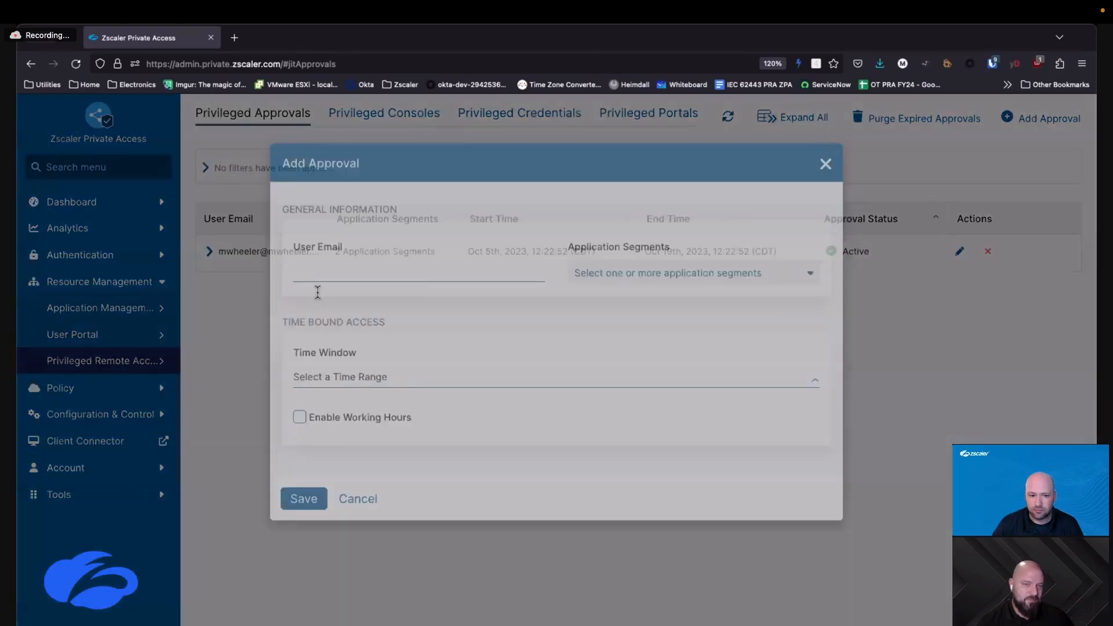
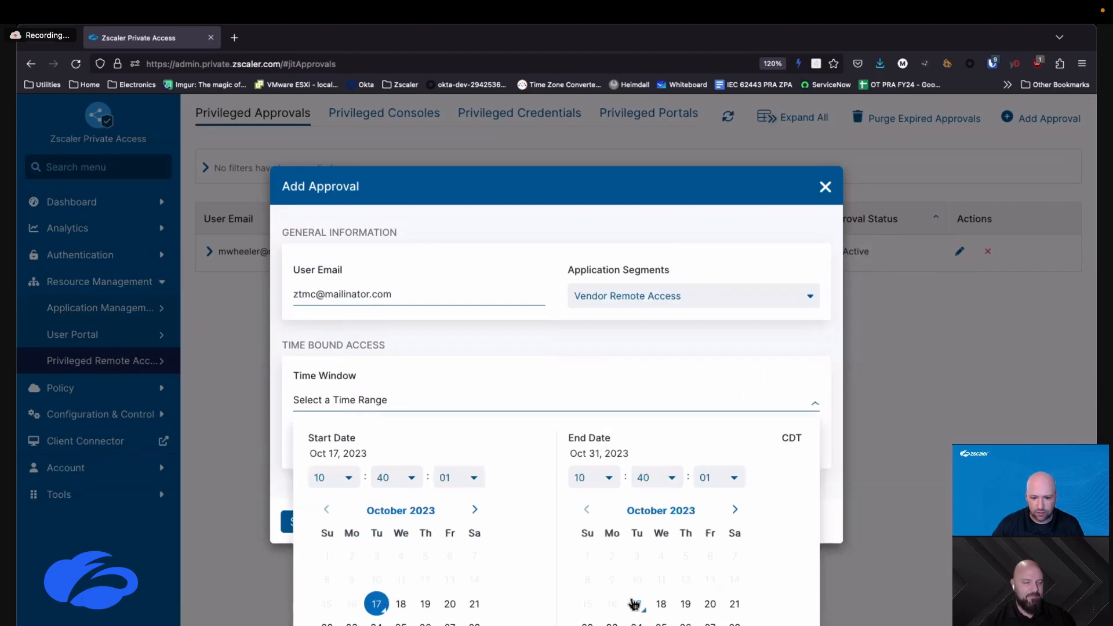
left_click(636, 603)
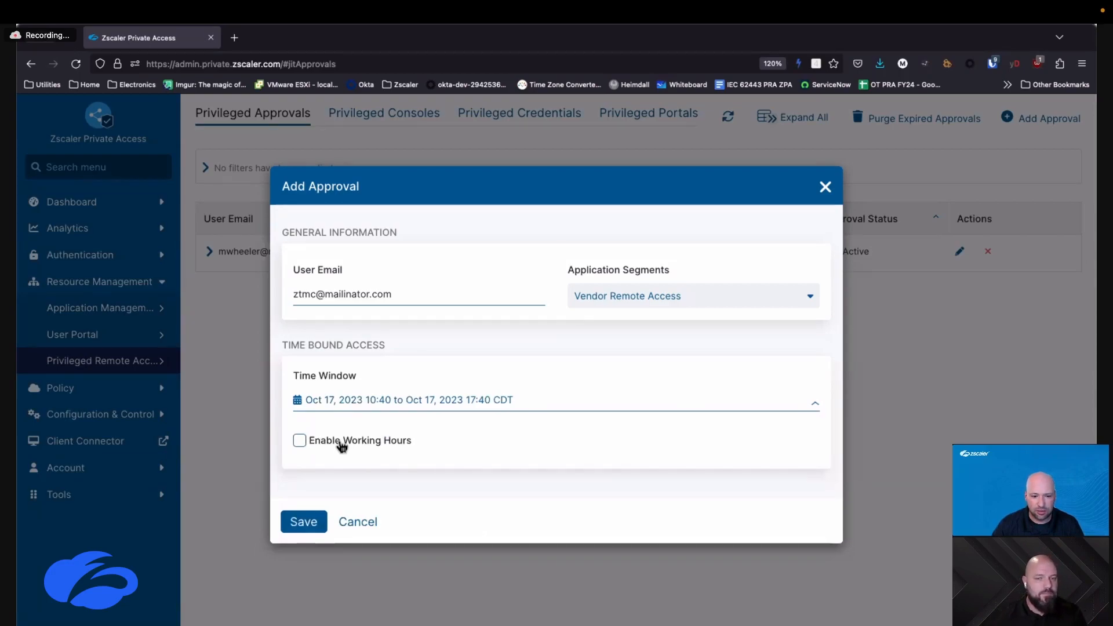
left_click(300, 440)
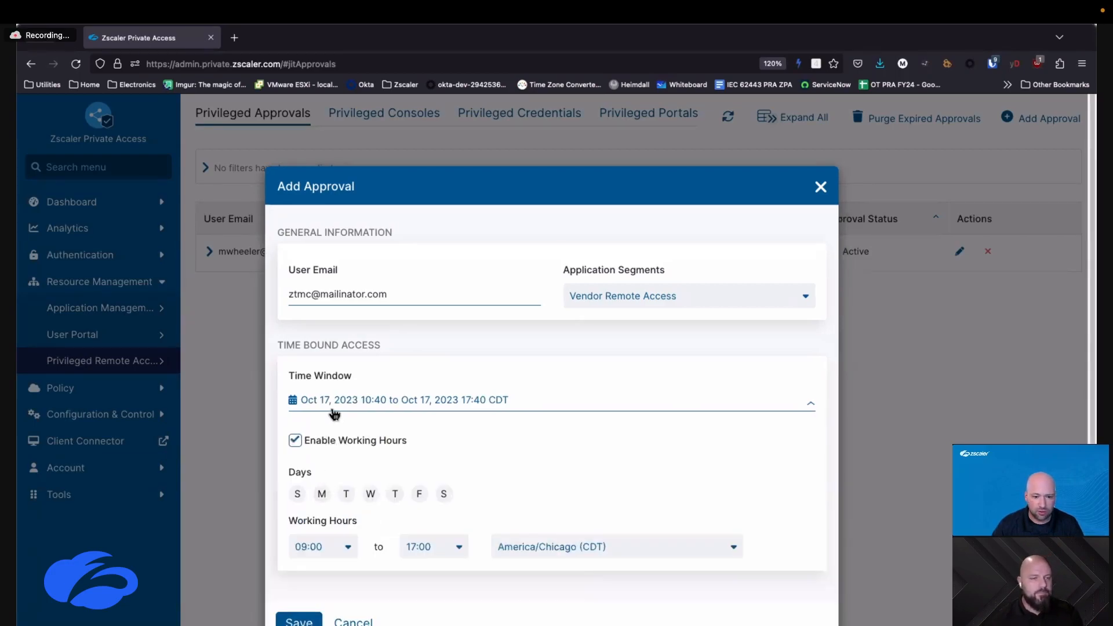
mouse_move(330, 413)
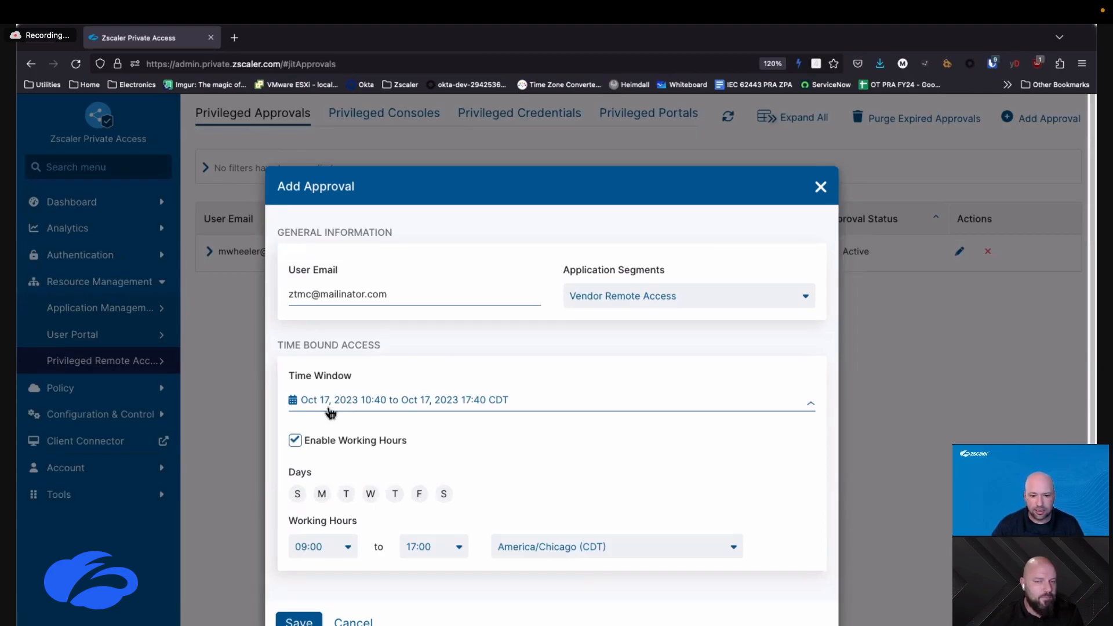
mouse_move(327, 506)
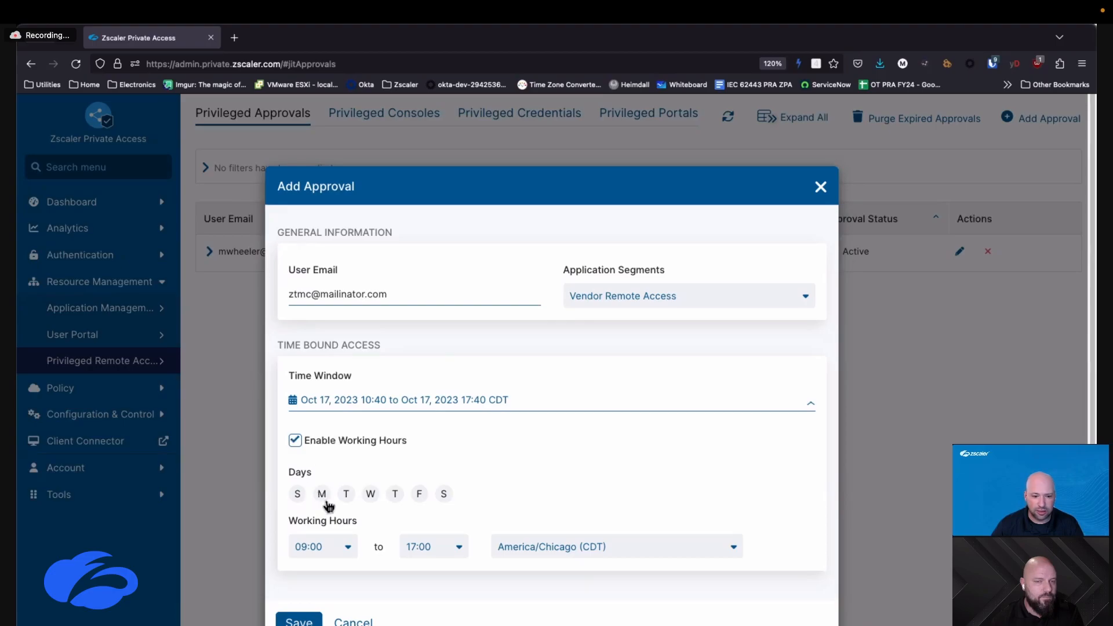
mouse_move(334, 502)
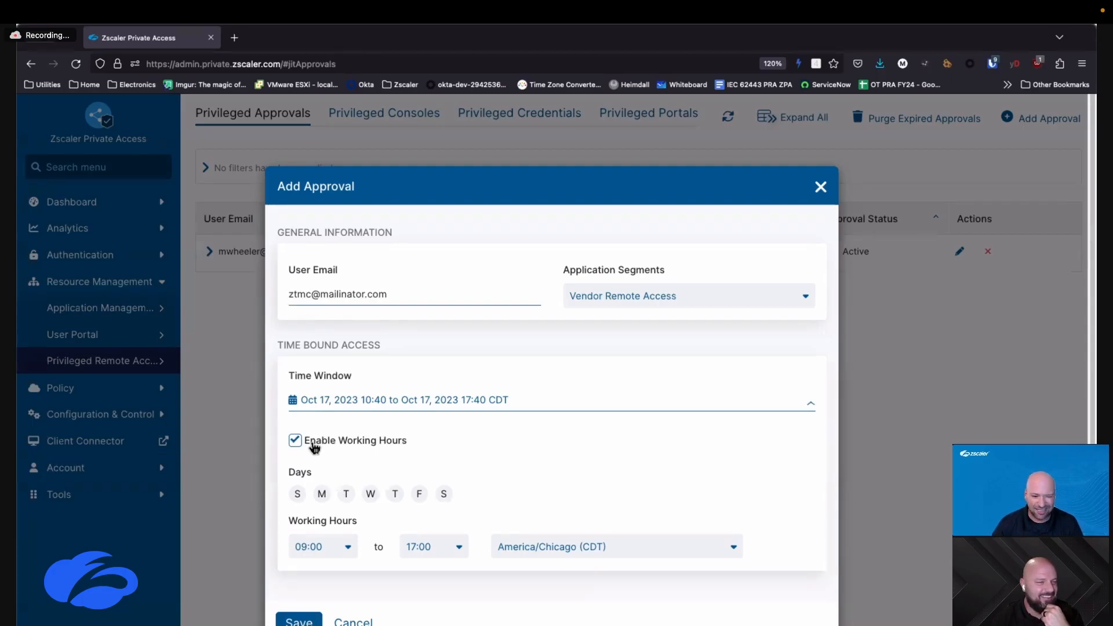
left_click(295, 440)
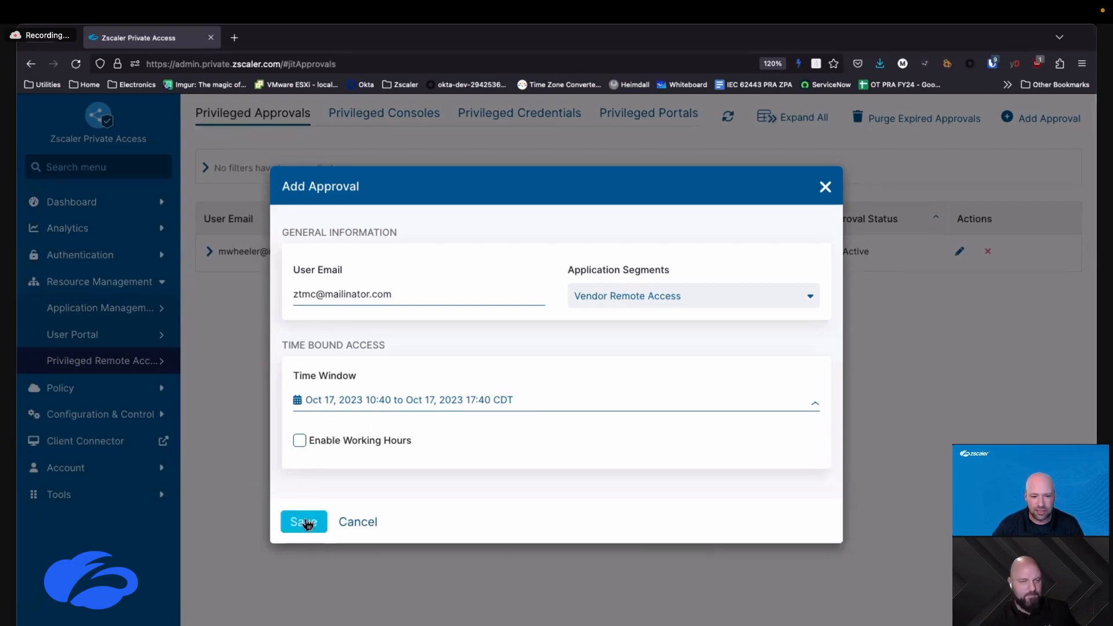
left_click(303, 522)
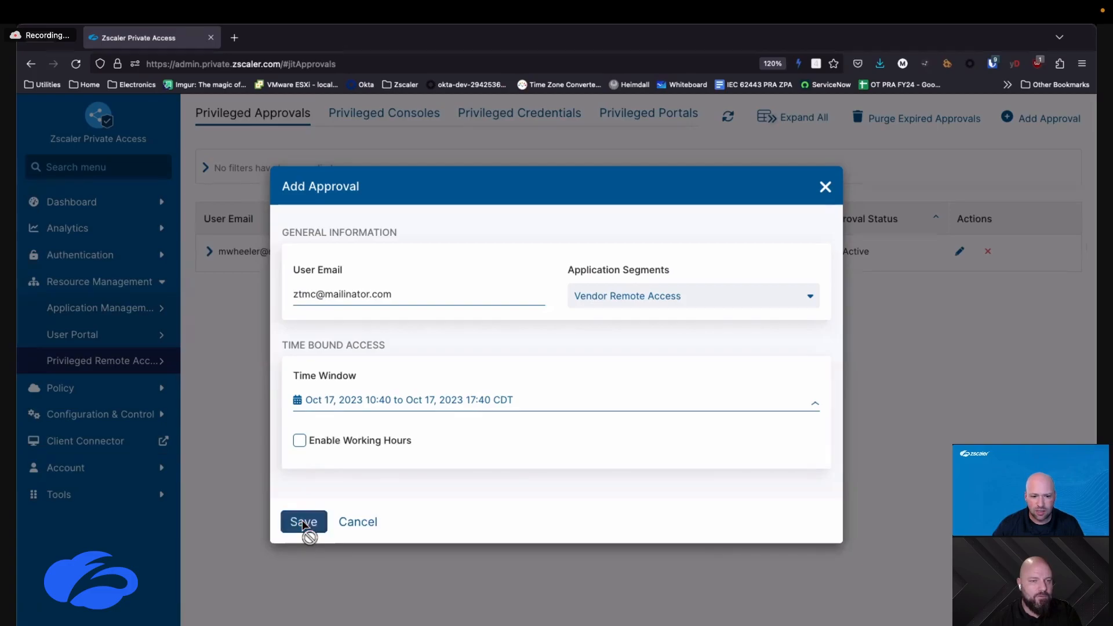
left_click(303, 521)
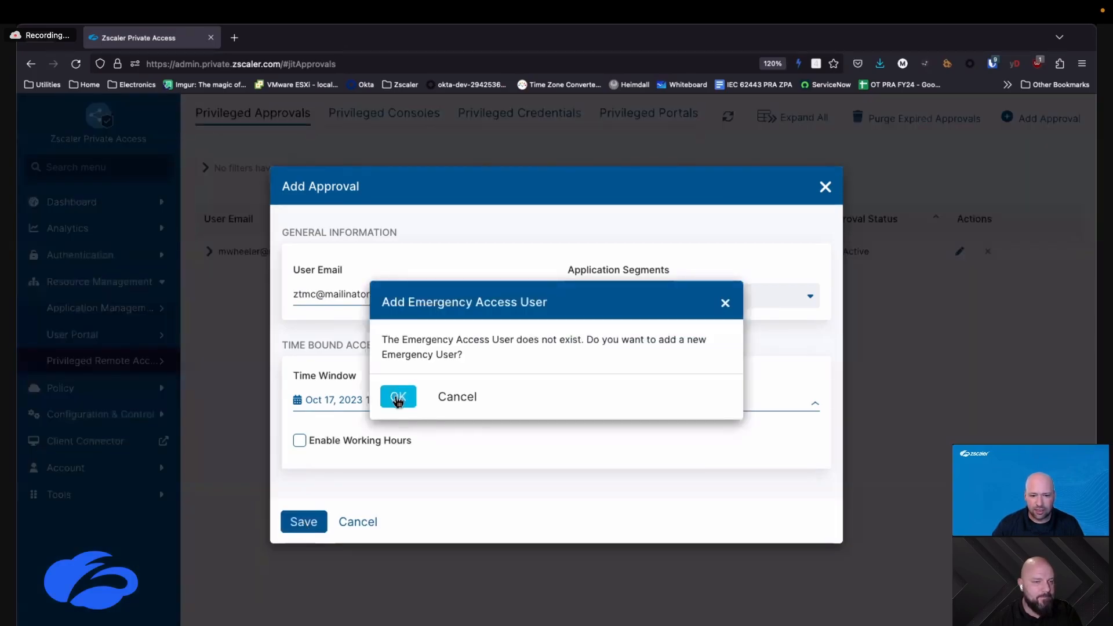
left_click(397, 396)
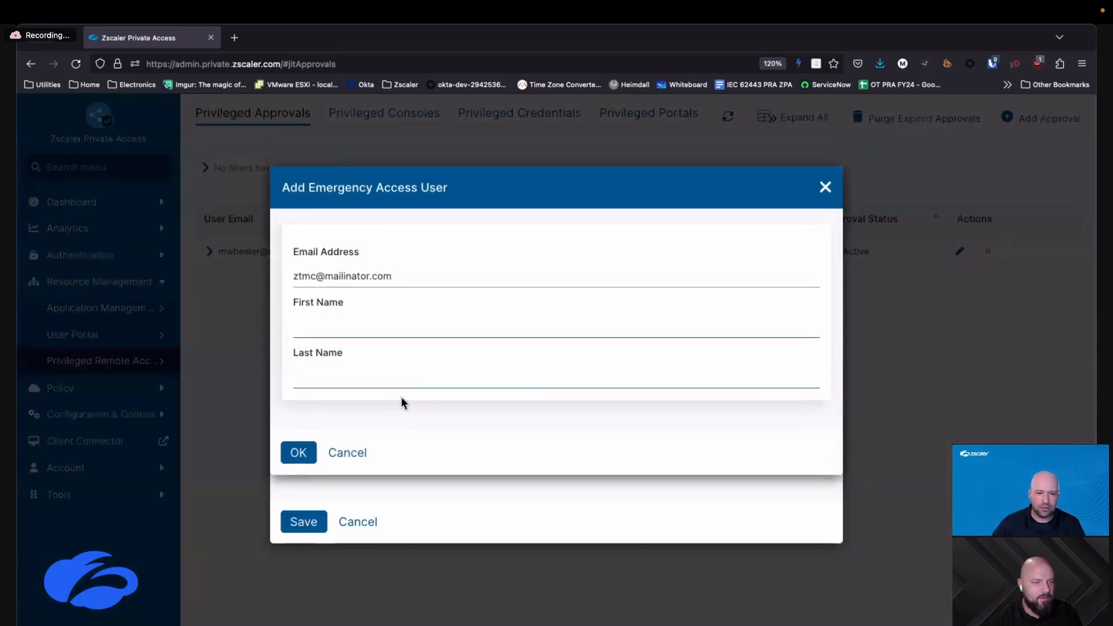
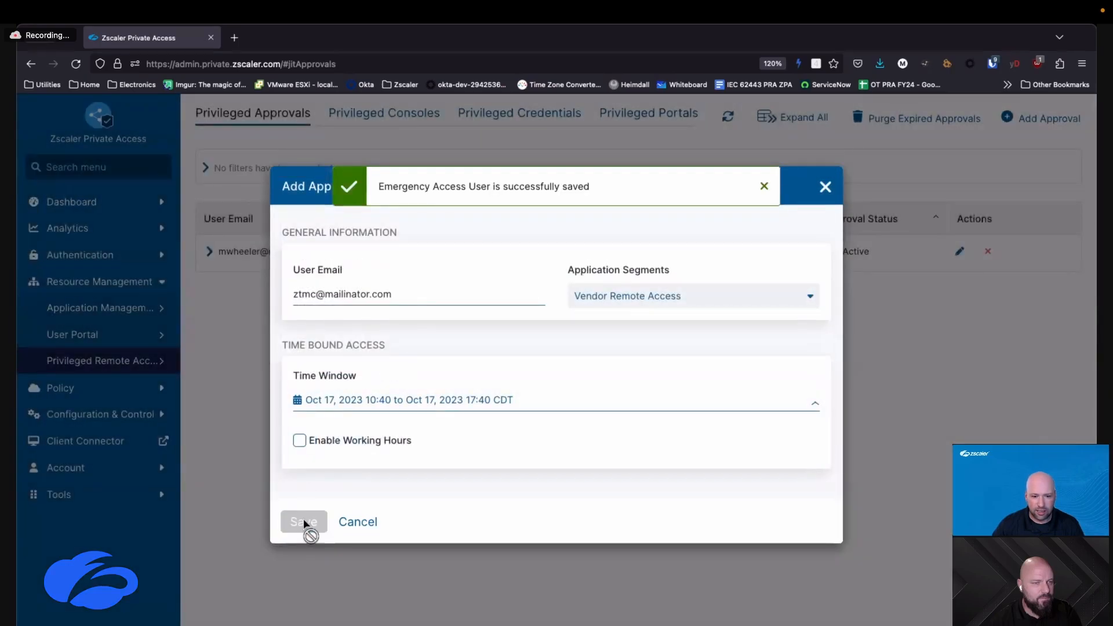
left_click(303, 522)
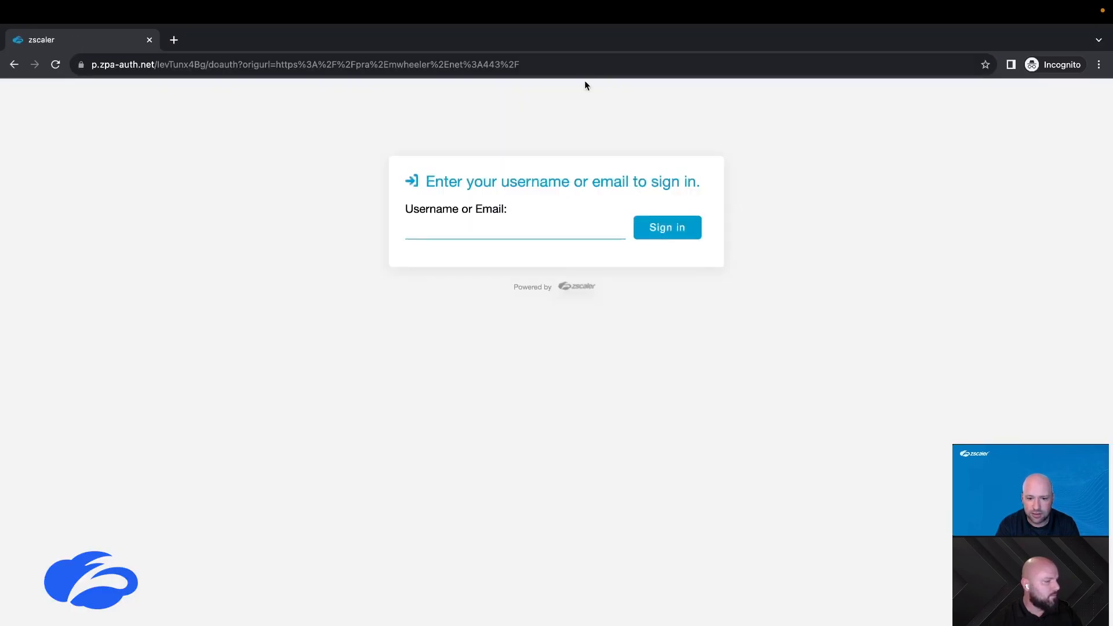
left_click(515, 228)
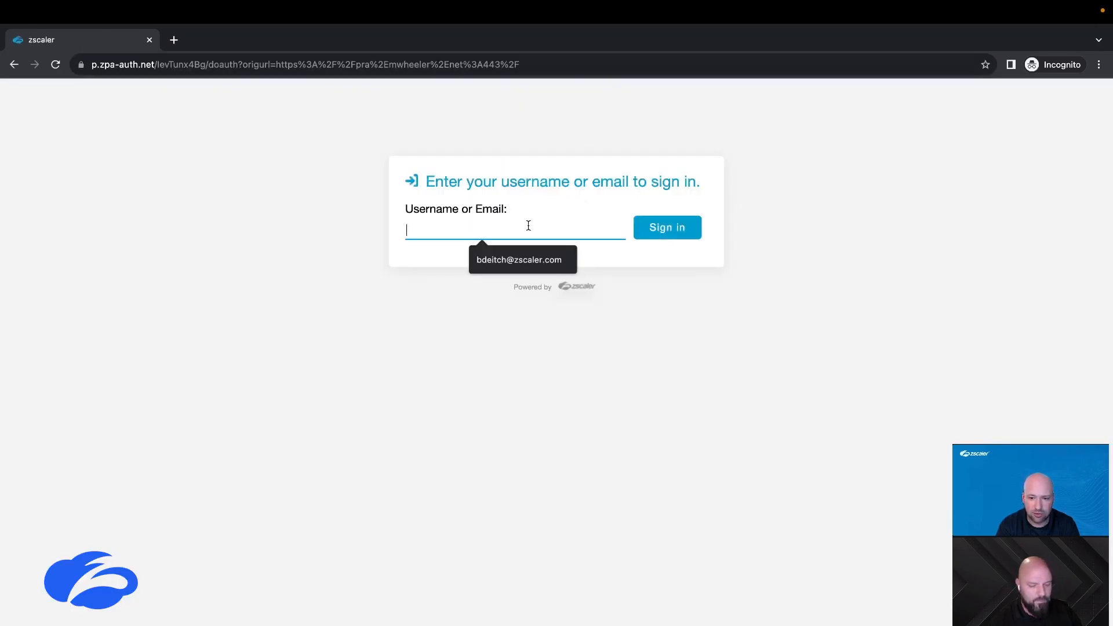
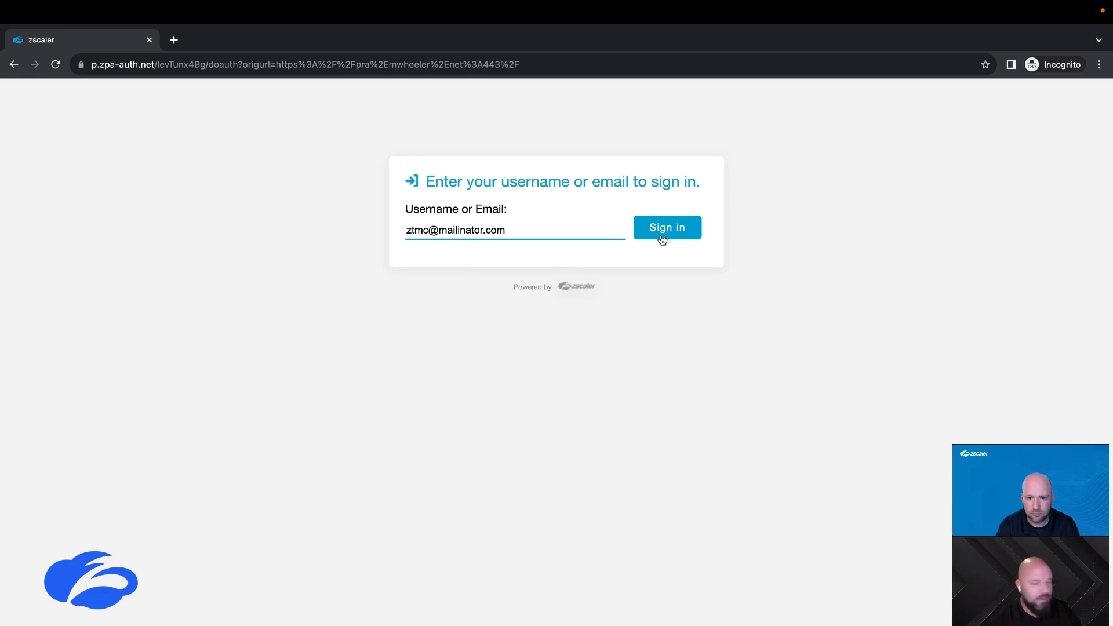
left_click(666, 227)
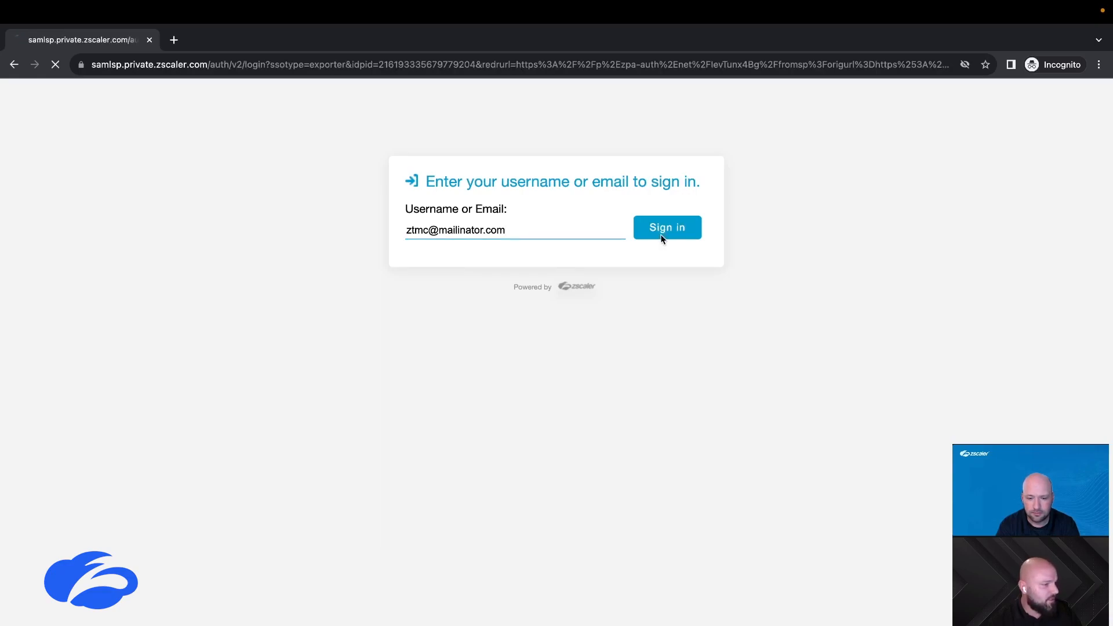
left_click(666, 227)
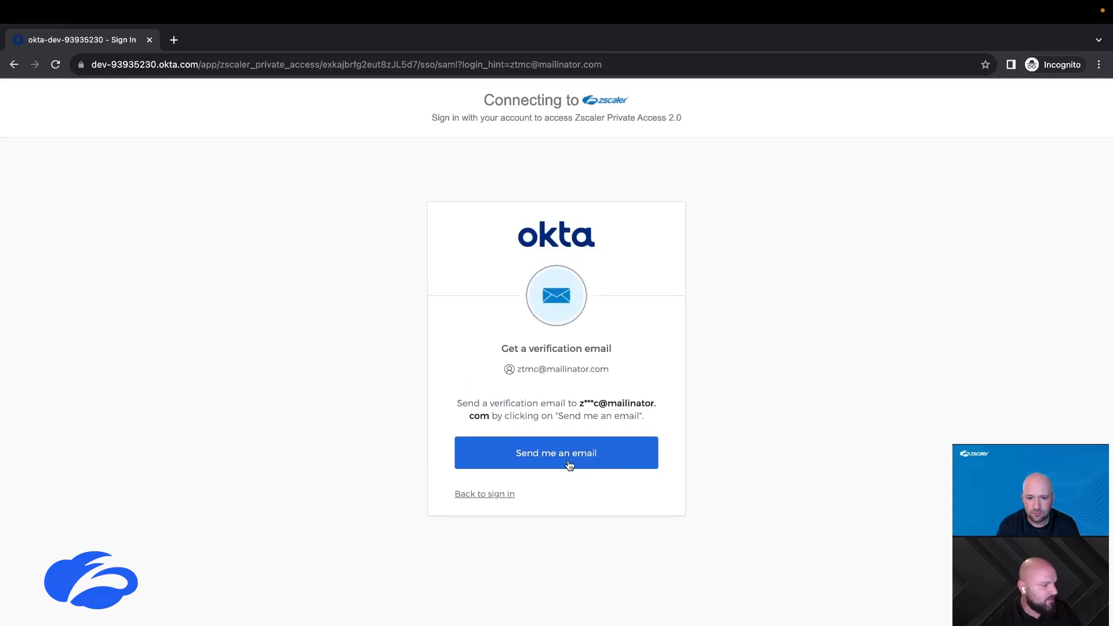
left_click(556, 453)
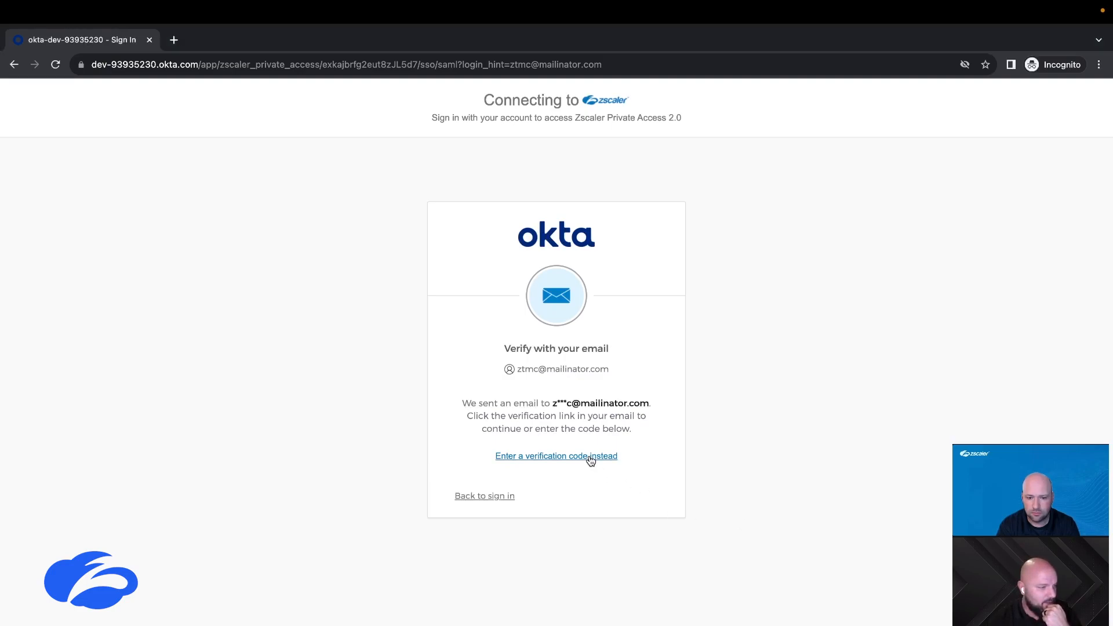
left_click(556, 455)
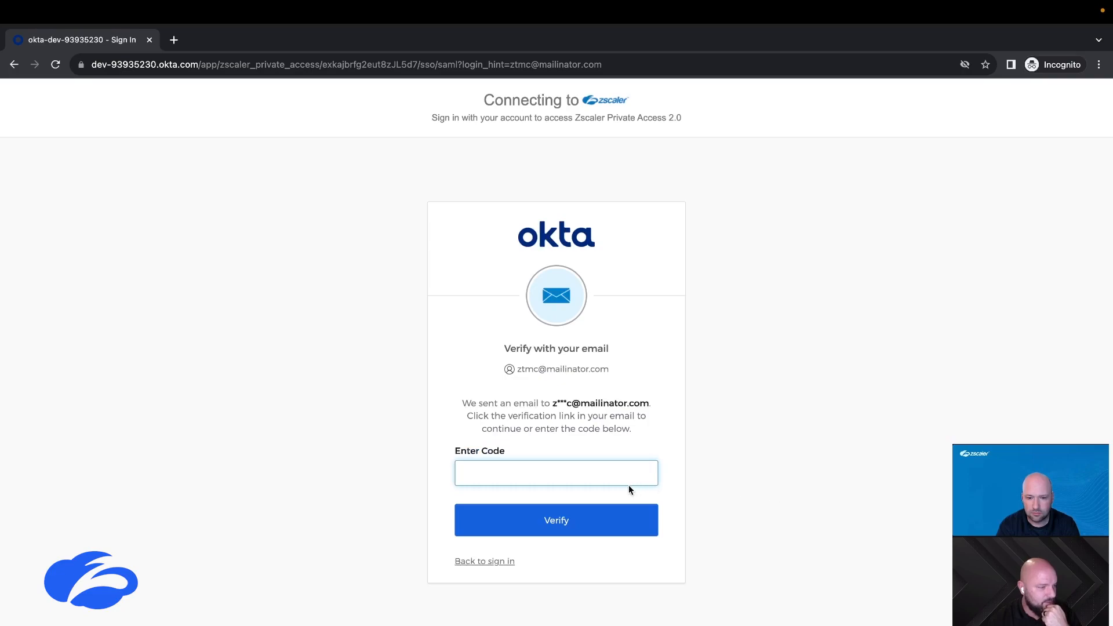
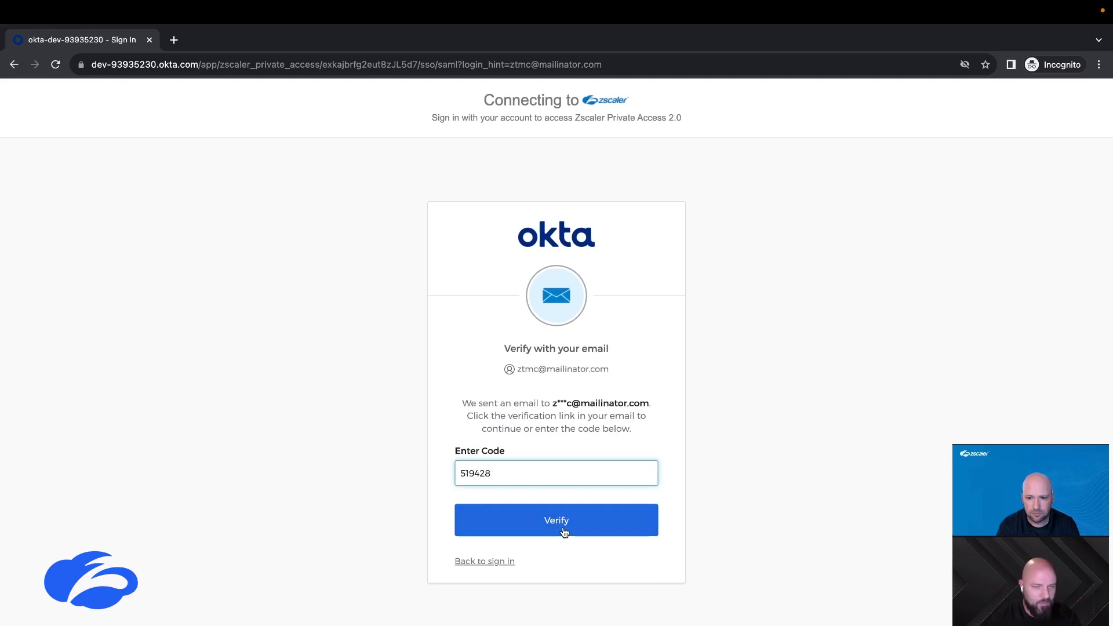
left_click(555, 520)
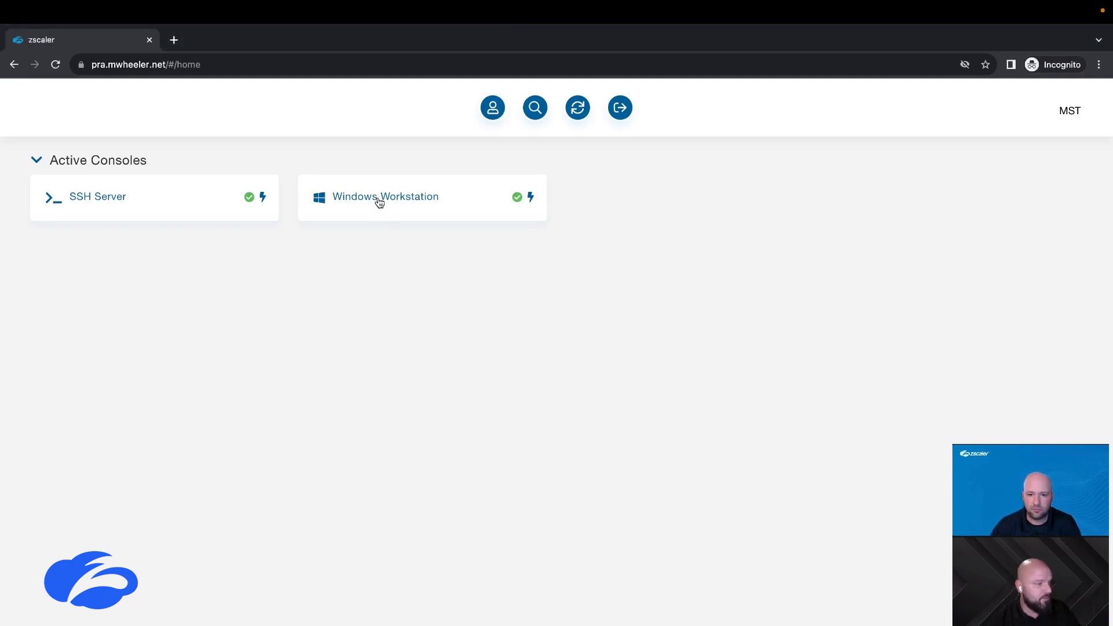
- Connect to the Windows Workstation console, then open and close the logs file
left_click(385, 196)
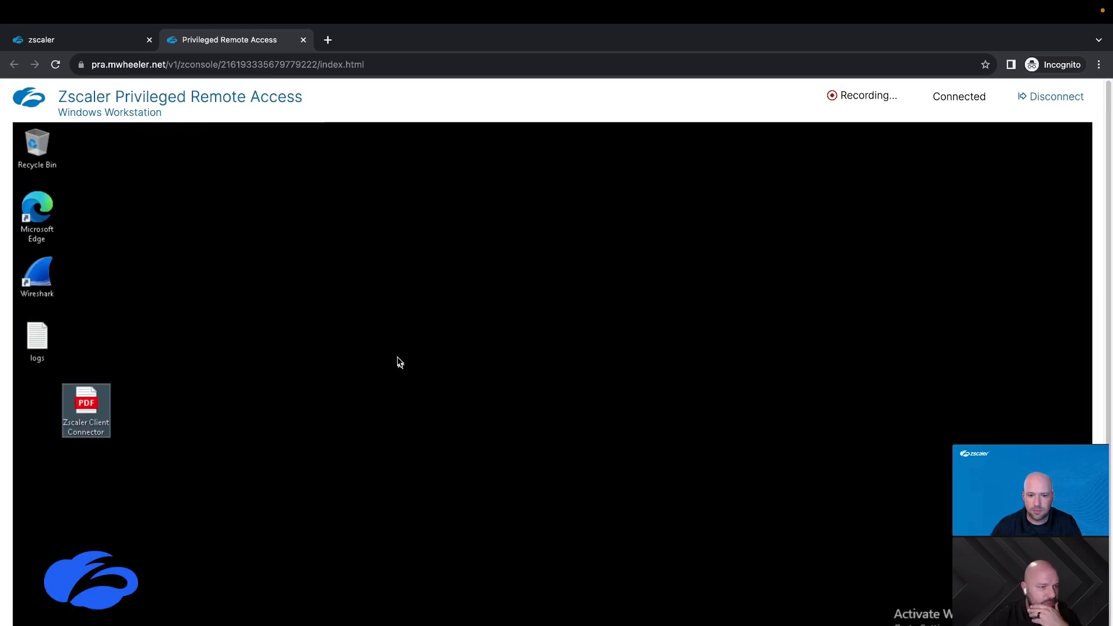
left_click(37, 337)
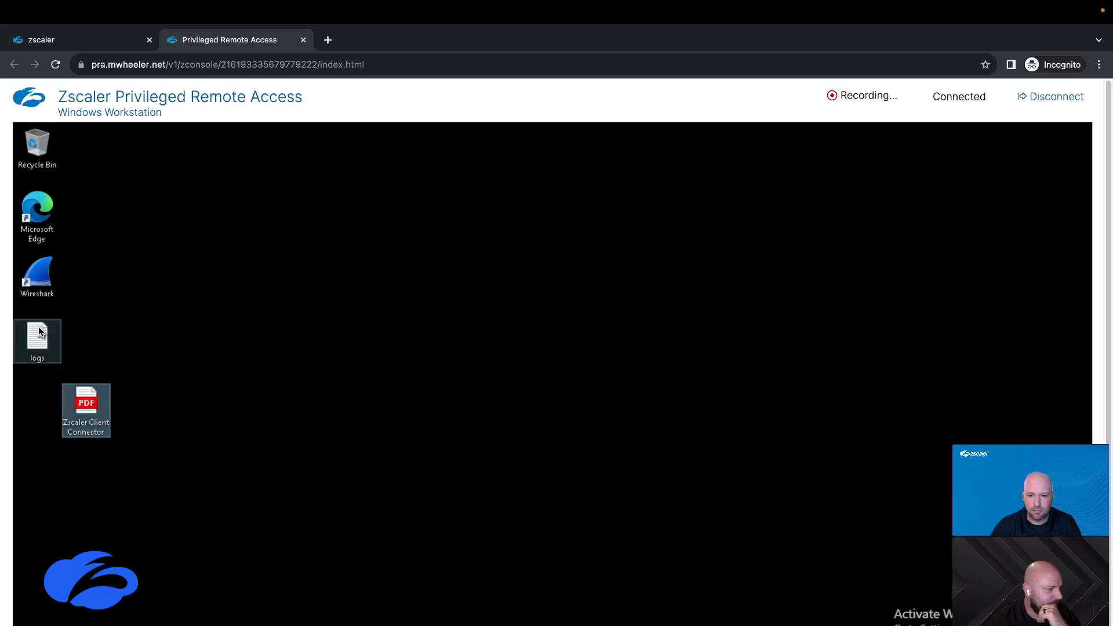
left_click(37, 341)
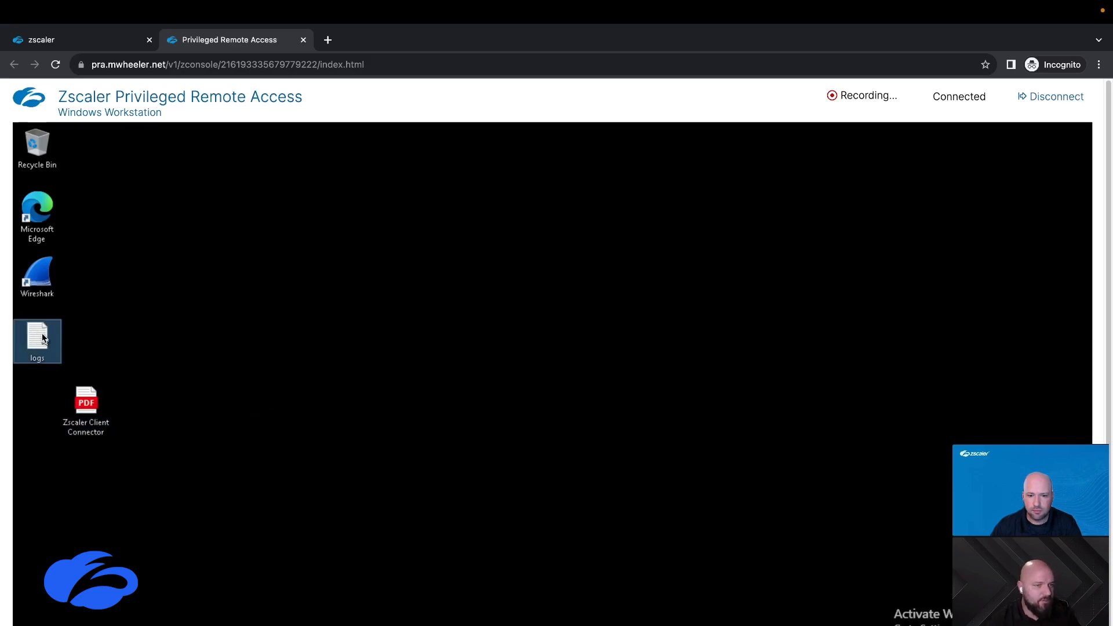
double_click(37, 341)
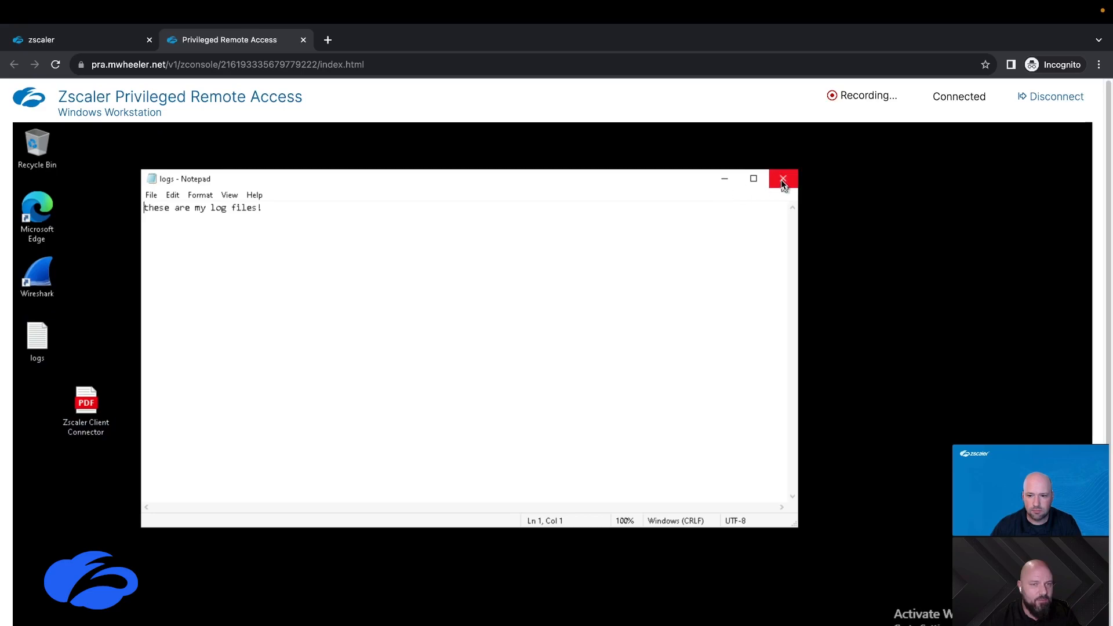
left_click(783, 178)
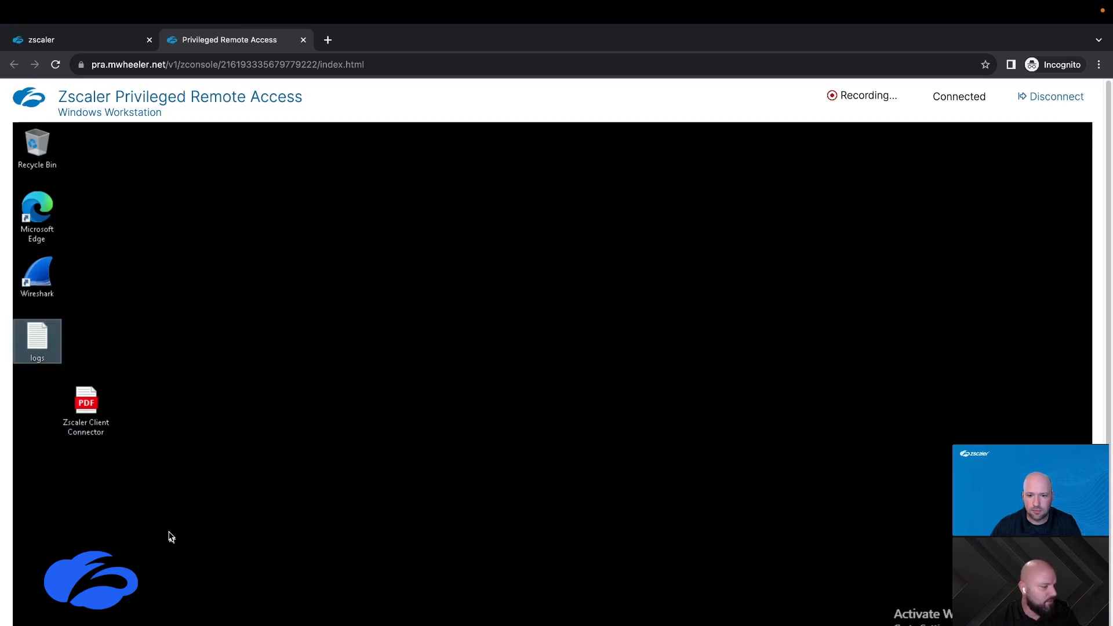
mouse_move(164, 510)
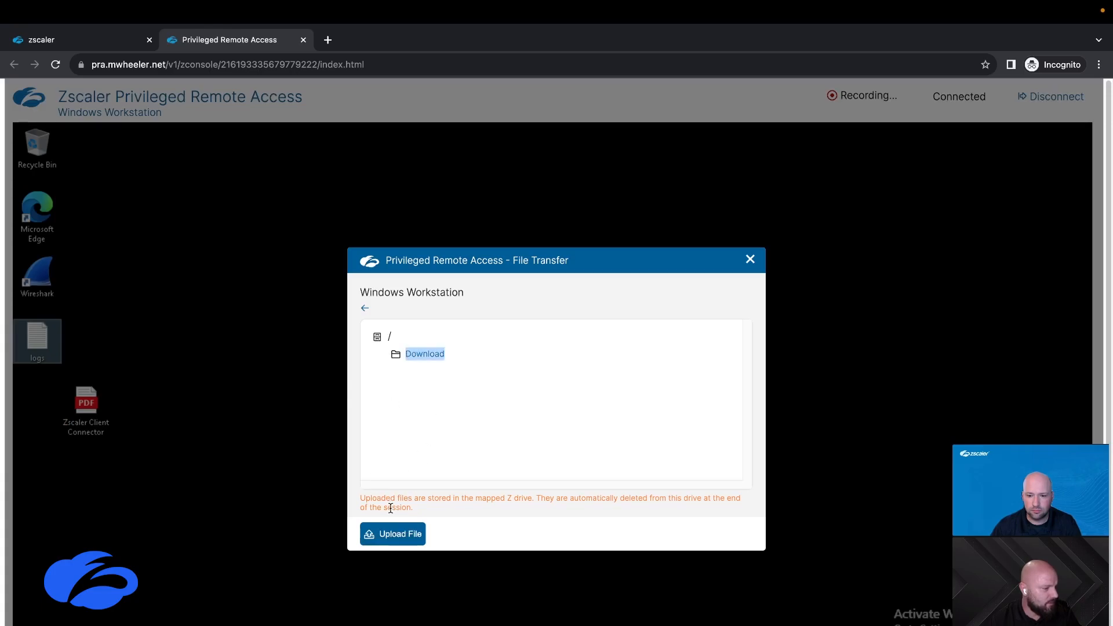
- Start a file upload and browse to Documents > Contractor Fun
left_click(392, 534)
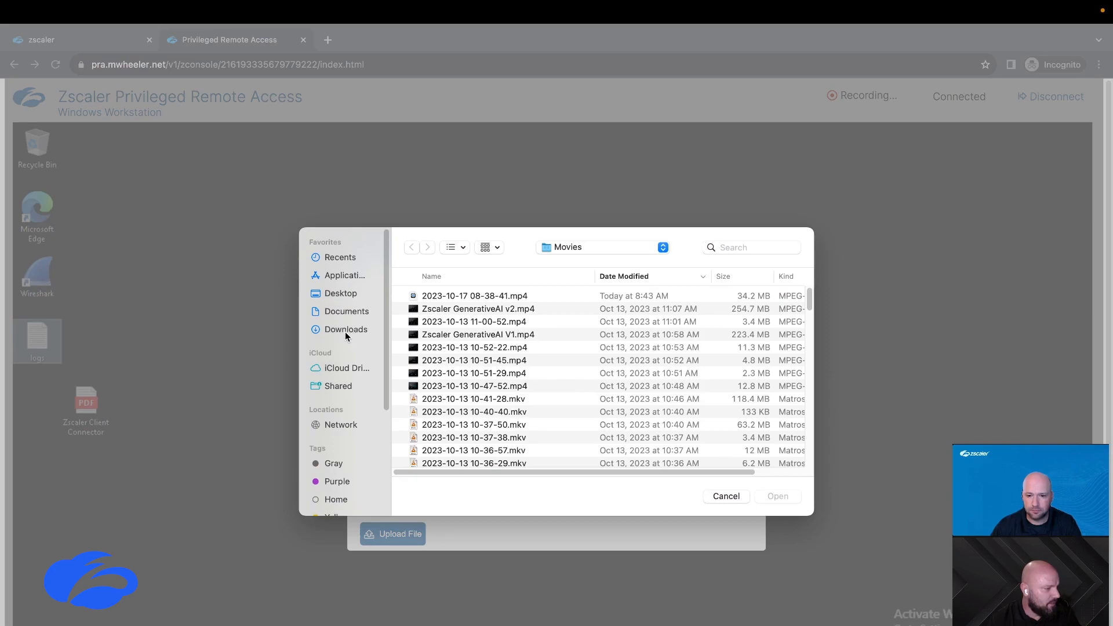
left_click(347, 311)
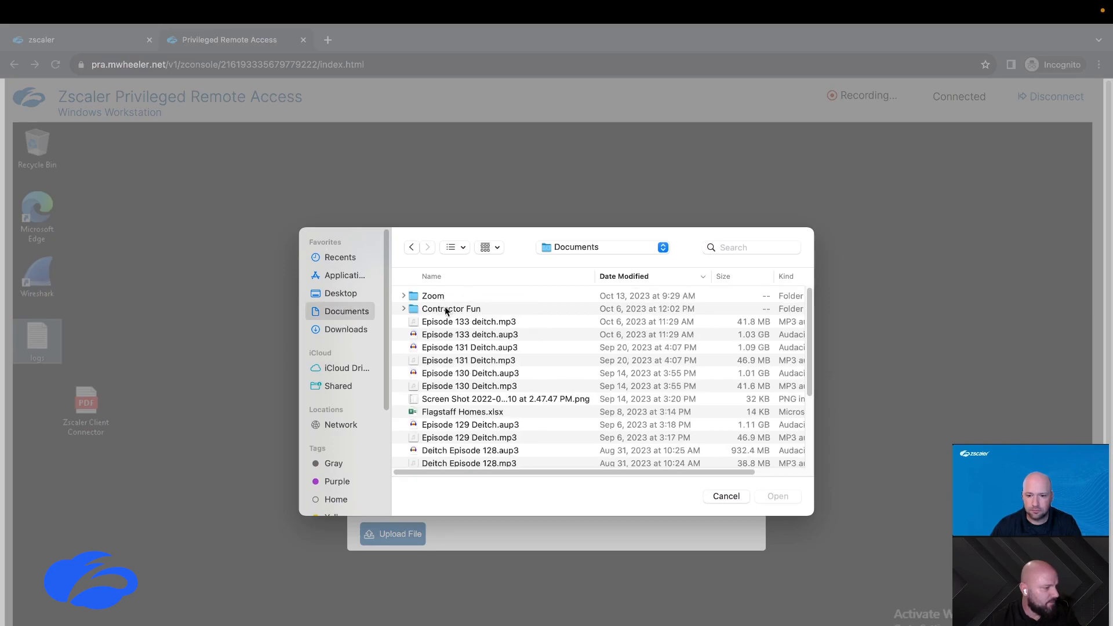
double_click(451, 308)
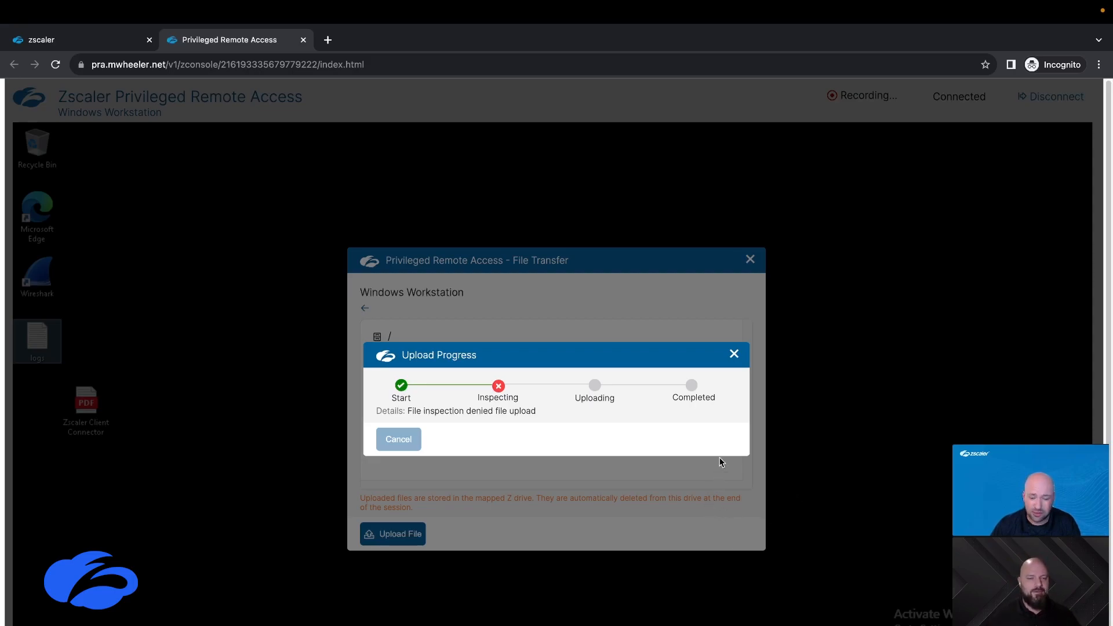
mouse_move(742, 386)
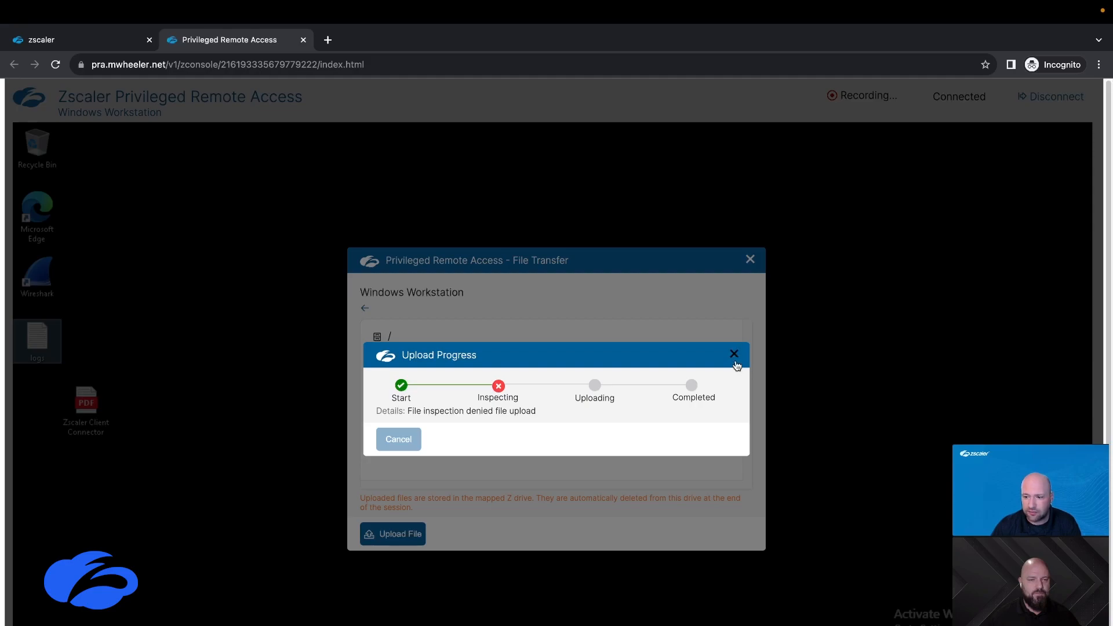
mouse_move(758, 369)
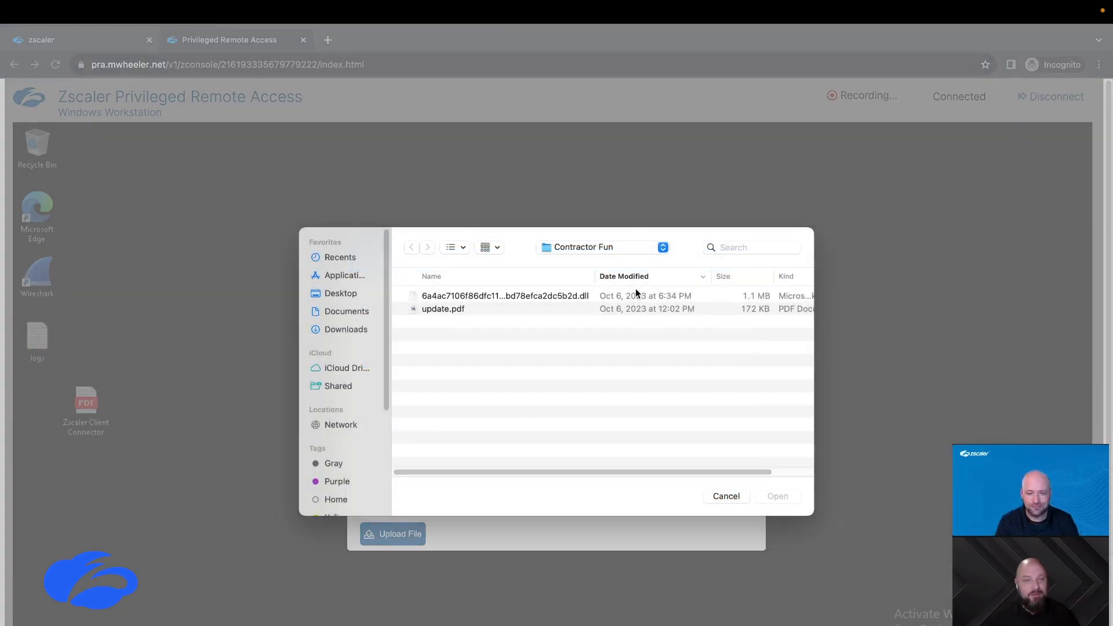
- Upload update.pdf and close the File Transfer window
left_click(443, 308)
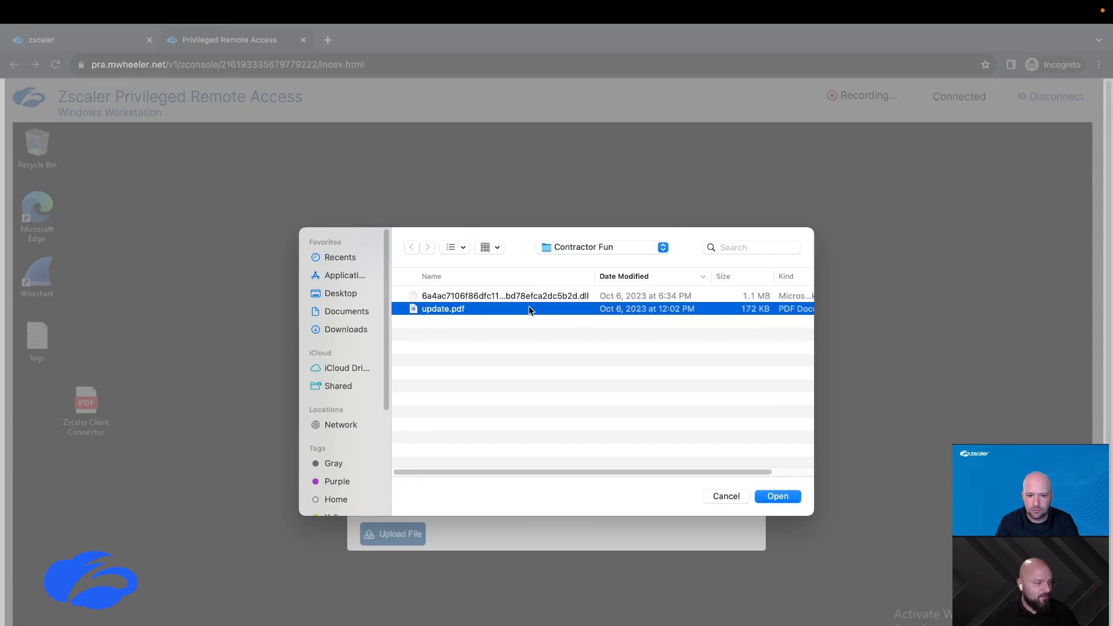
left_click(776, 496)
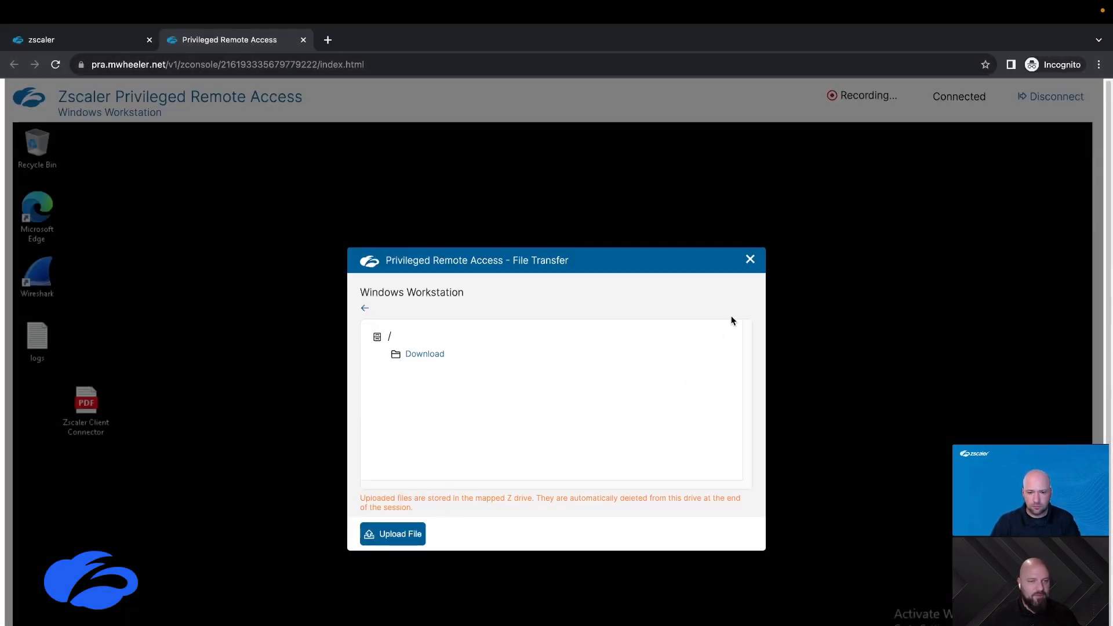
left_click(750, 259)
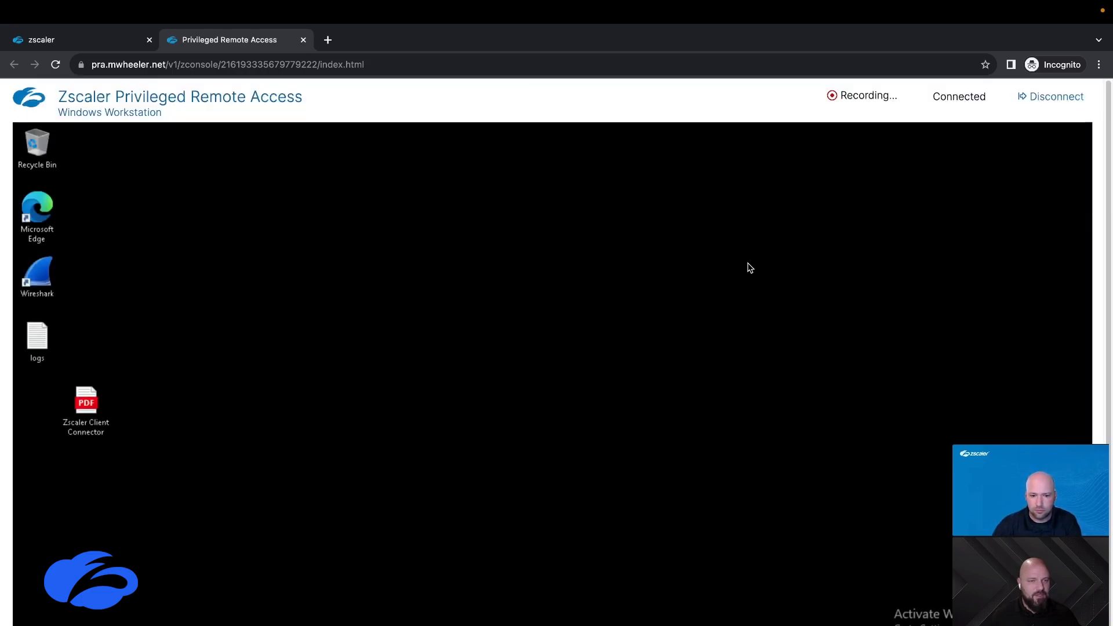
mouse_move(375, 404)
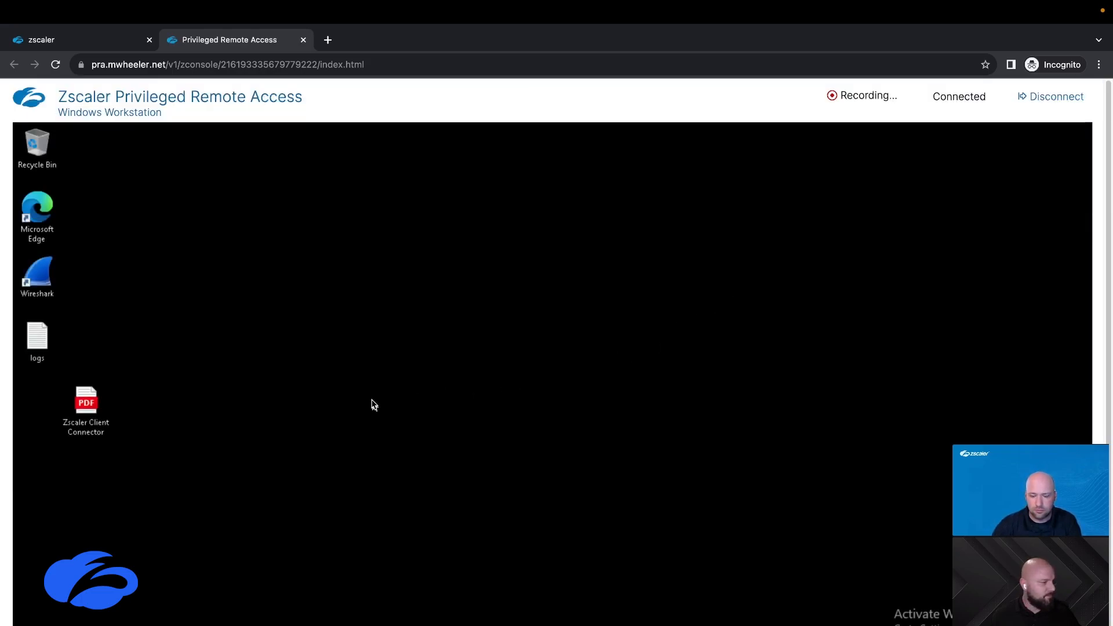
mouse_move(308, 619)
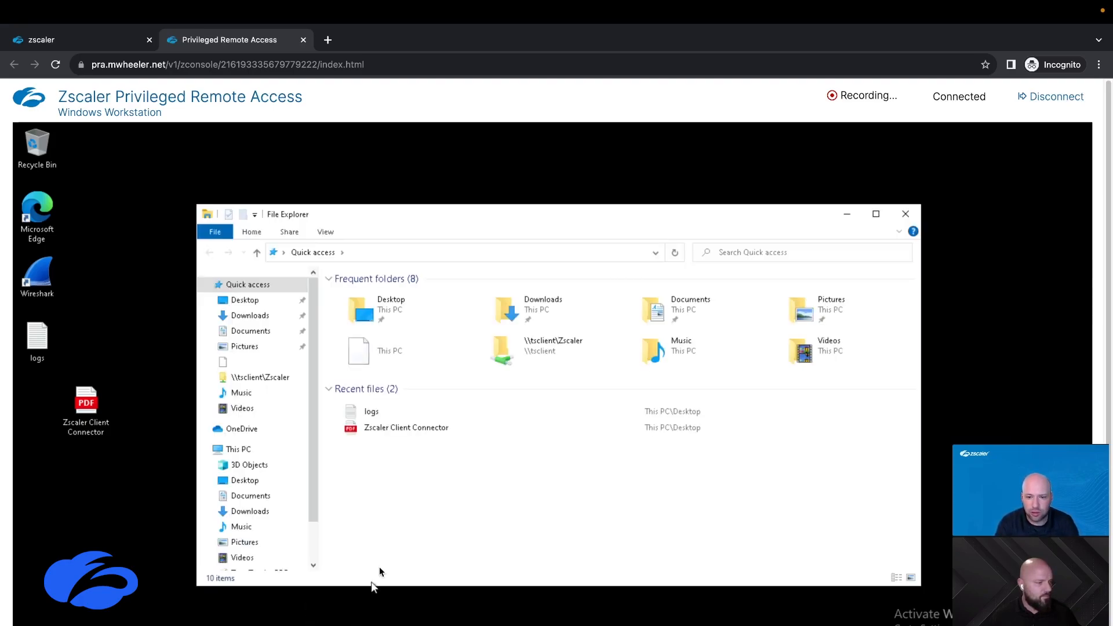
- Open update.pdf from the Z on Zscaler RDP drive in Edge and dismiss the mobile app prompt
scroll("down", 3)
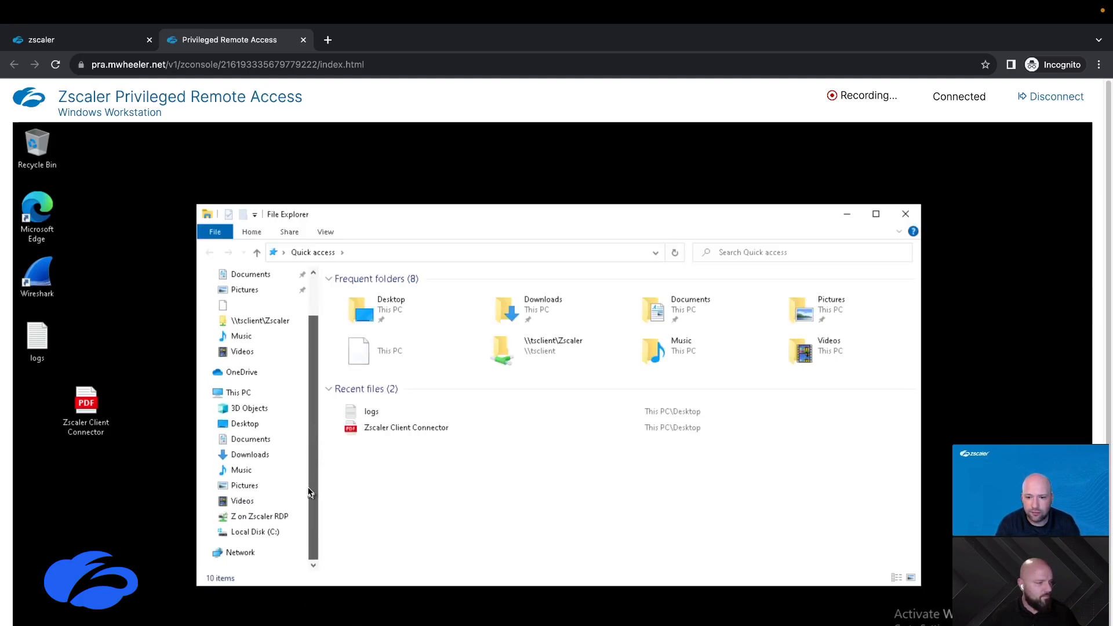
left_click(259, 516)
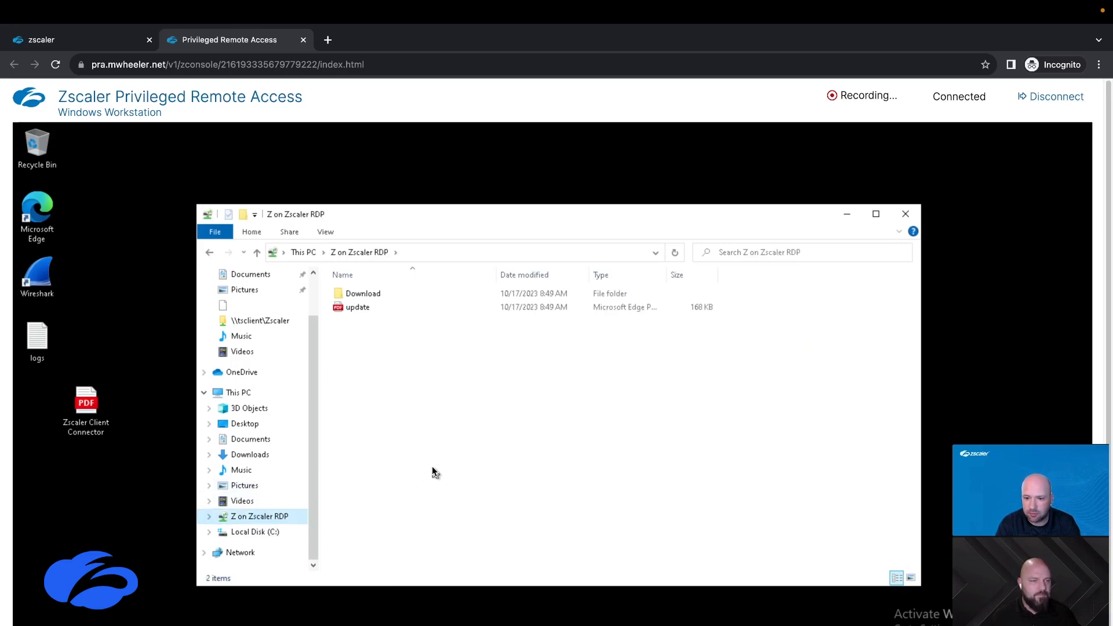
left_click(357, 307)
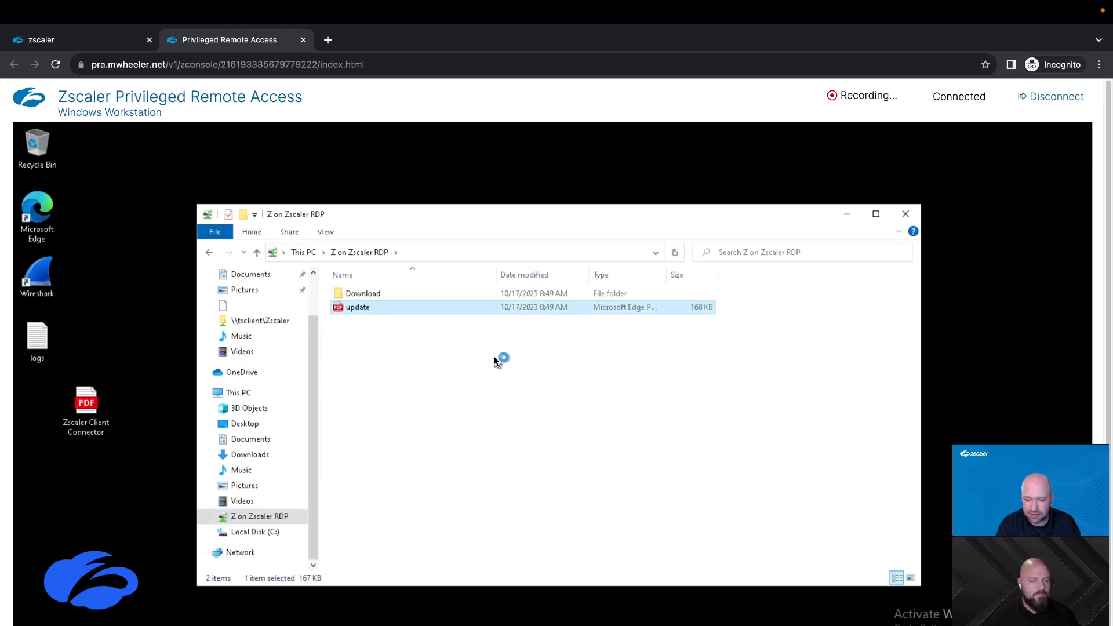
double_click(357, 307)
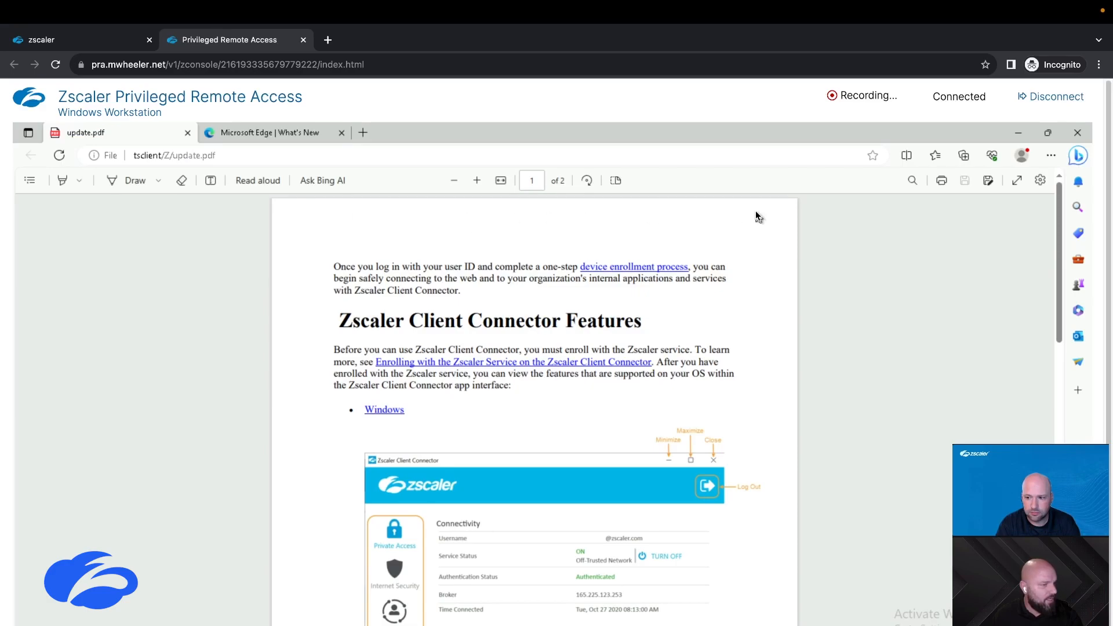
mouse_move(841, 487)
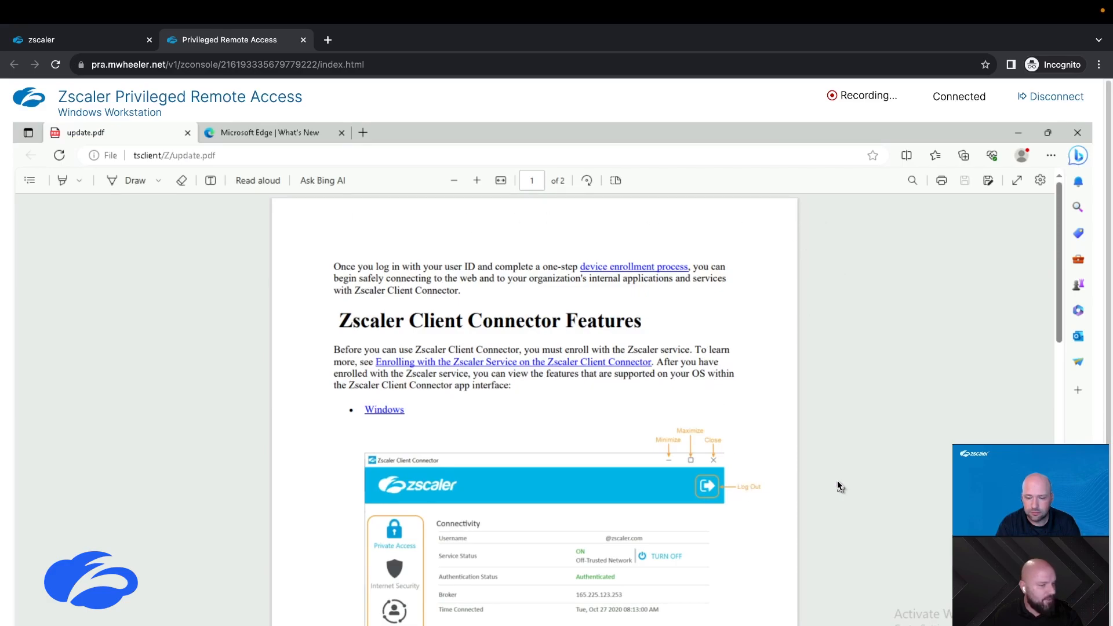
left_click(872, 155)
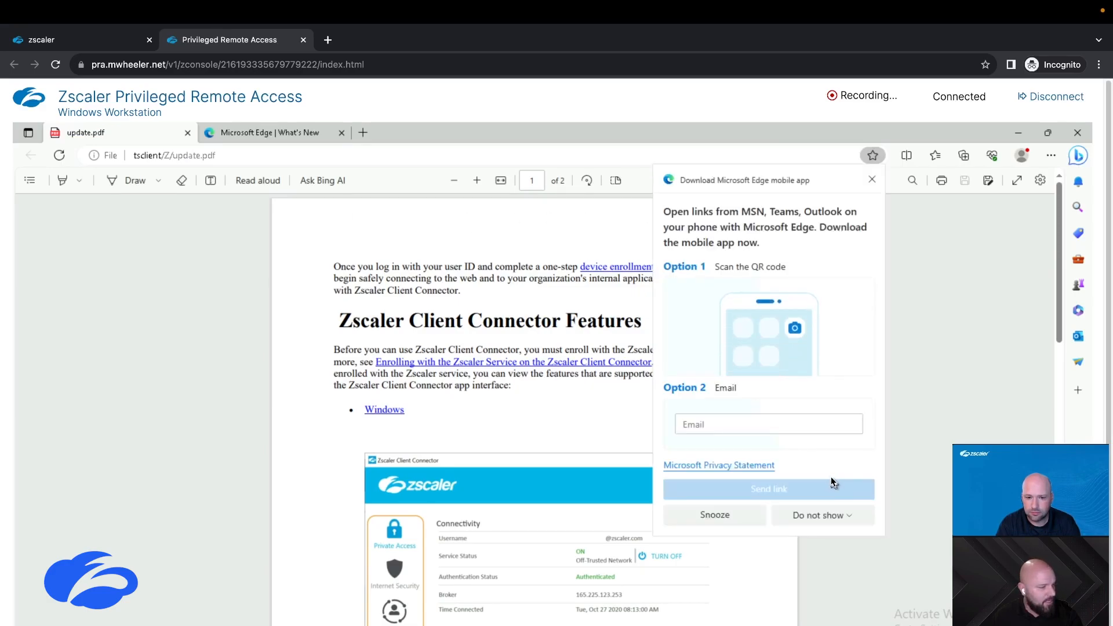
left_click(871, 179)
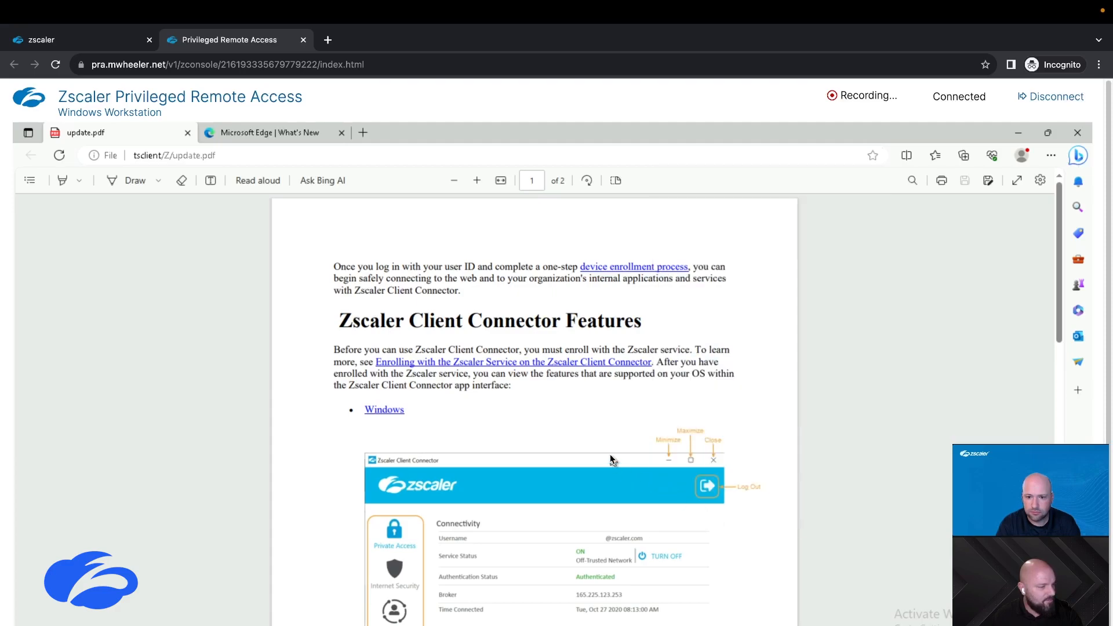
mouse_move(614, 160)
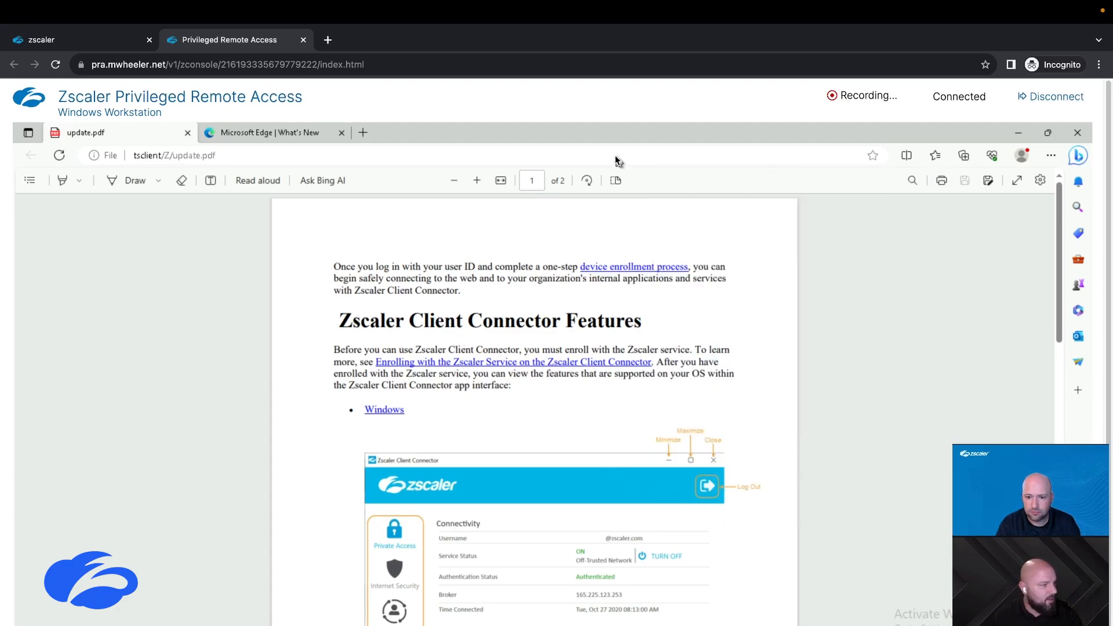
mouse_move(446, 394)
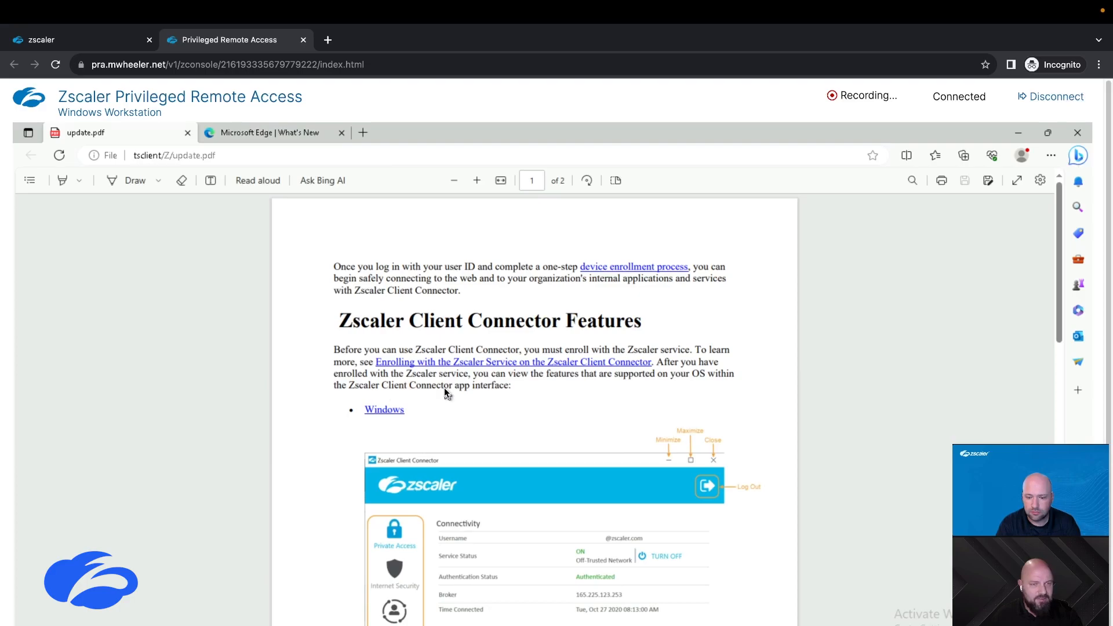
mouse_move(591, 341)
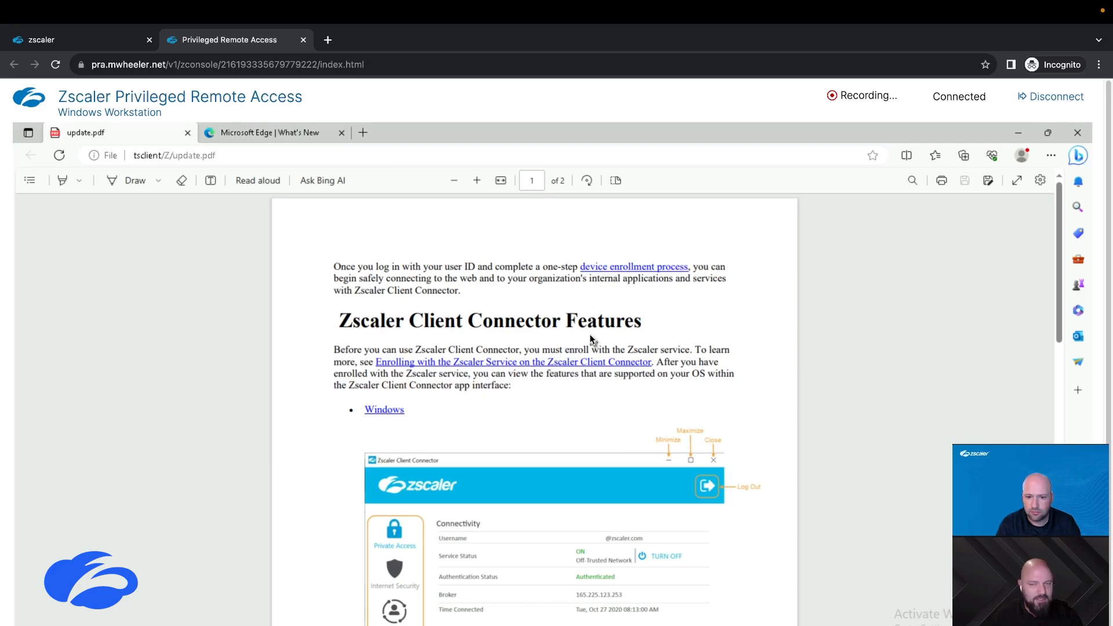
mouse_move(860, 115)
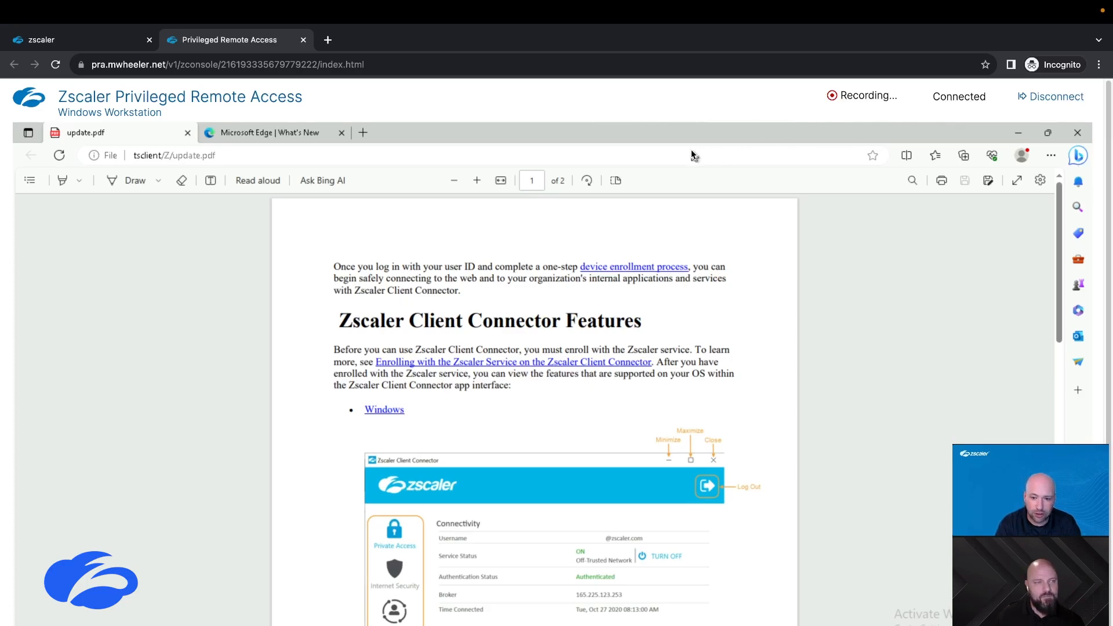
mouse_move(147, 403)
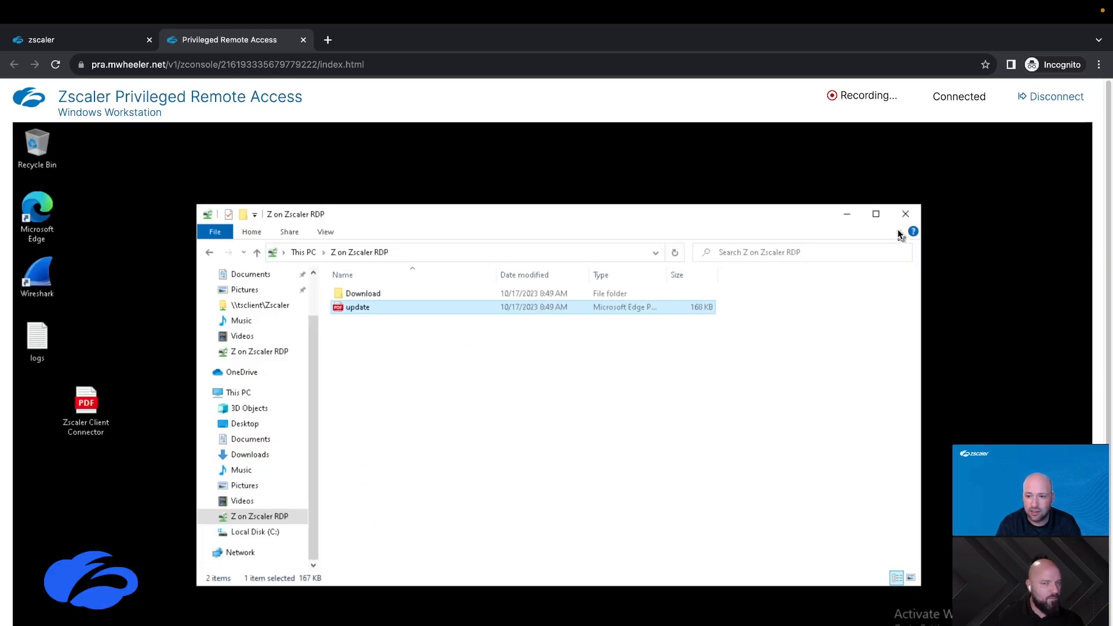
- Close File Explorer, run ipconfig and a ping in Command Prompt, then return to the admin console
left_click(905, 214)
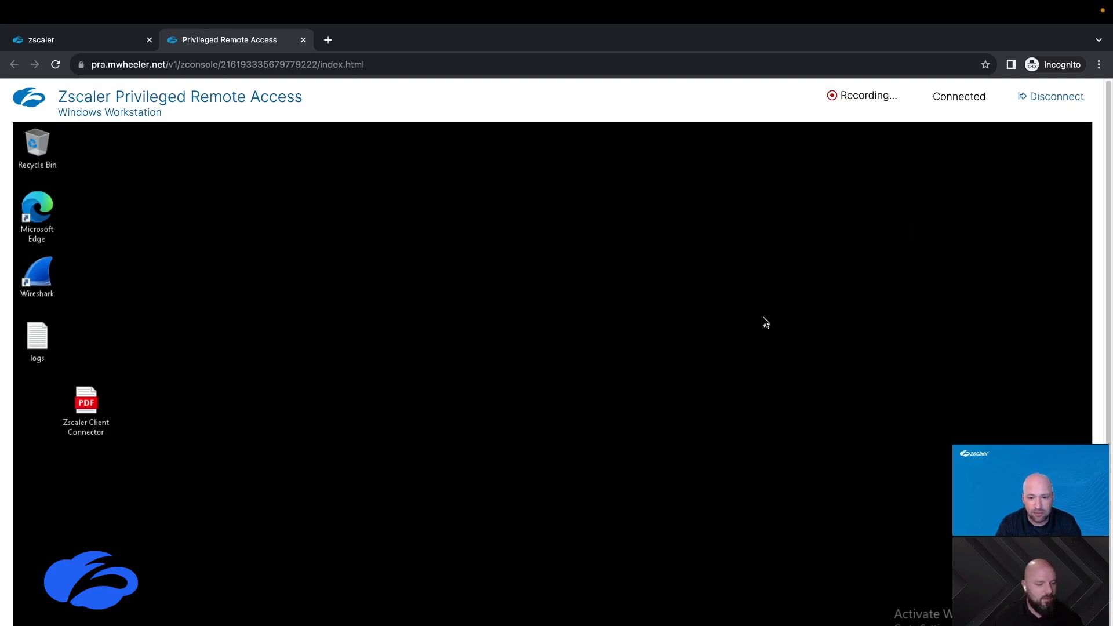
mouse_move(583, 399)
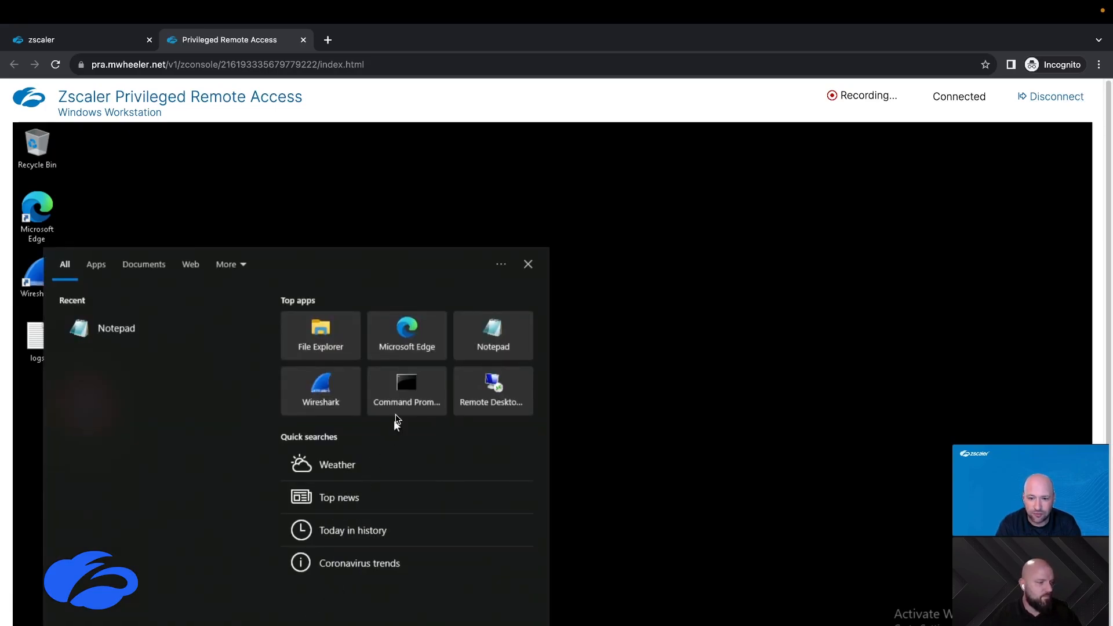
left_click(406, 390)
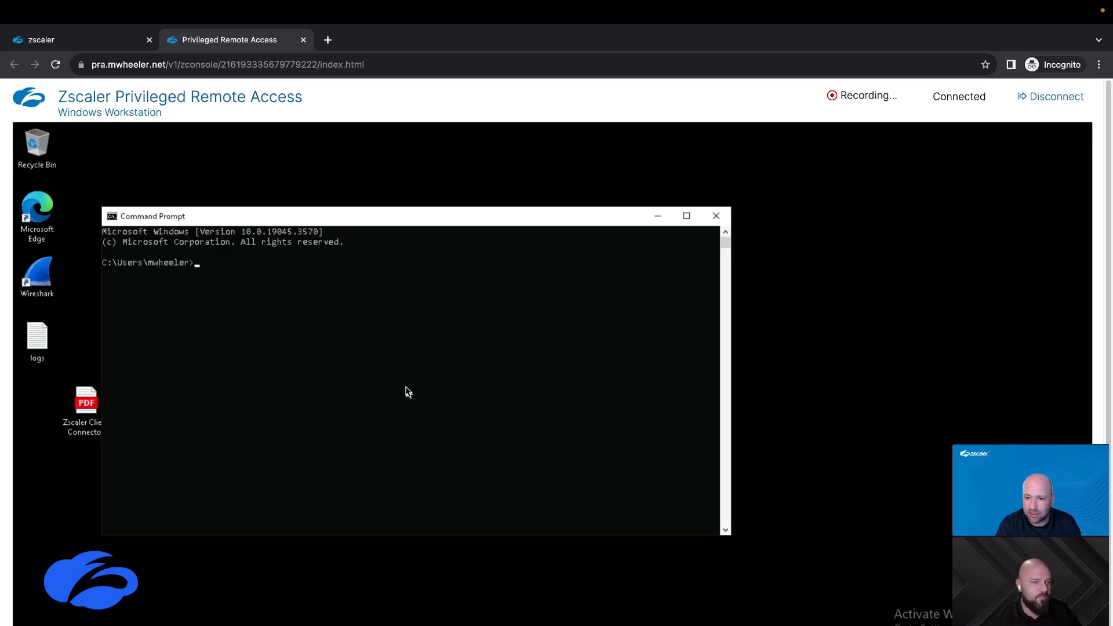
type("ipconfig")
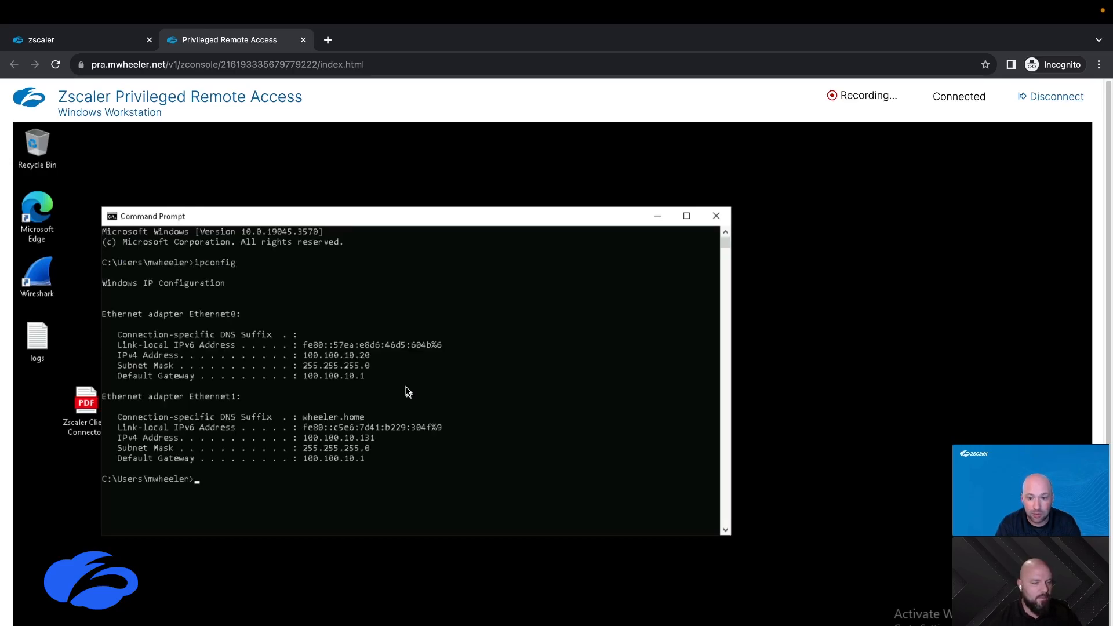
type("ping")
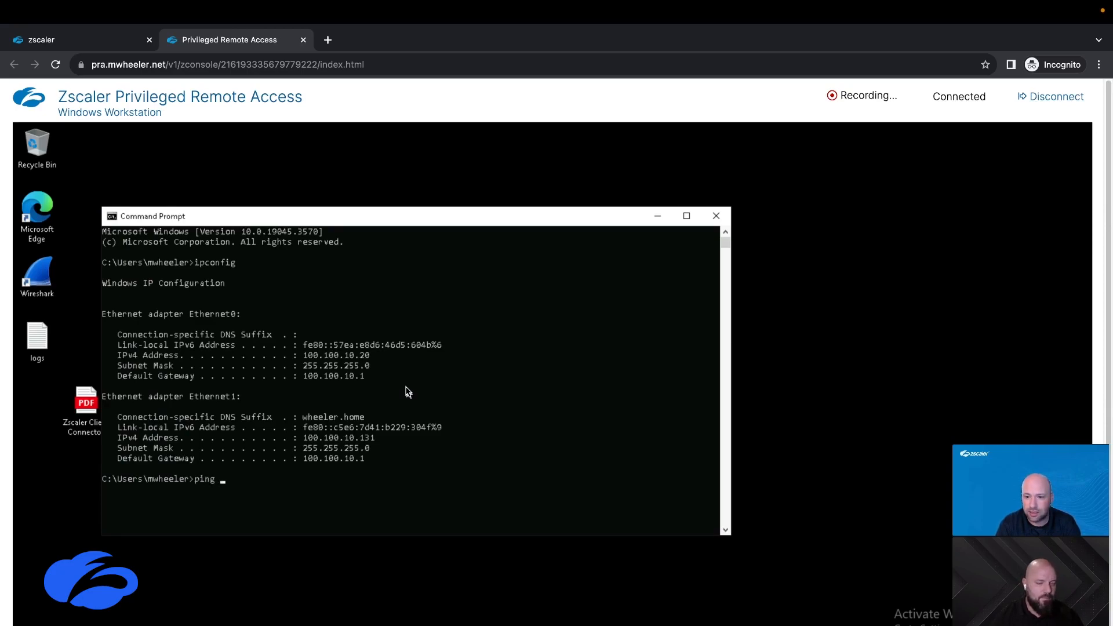
type("uh")
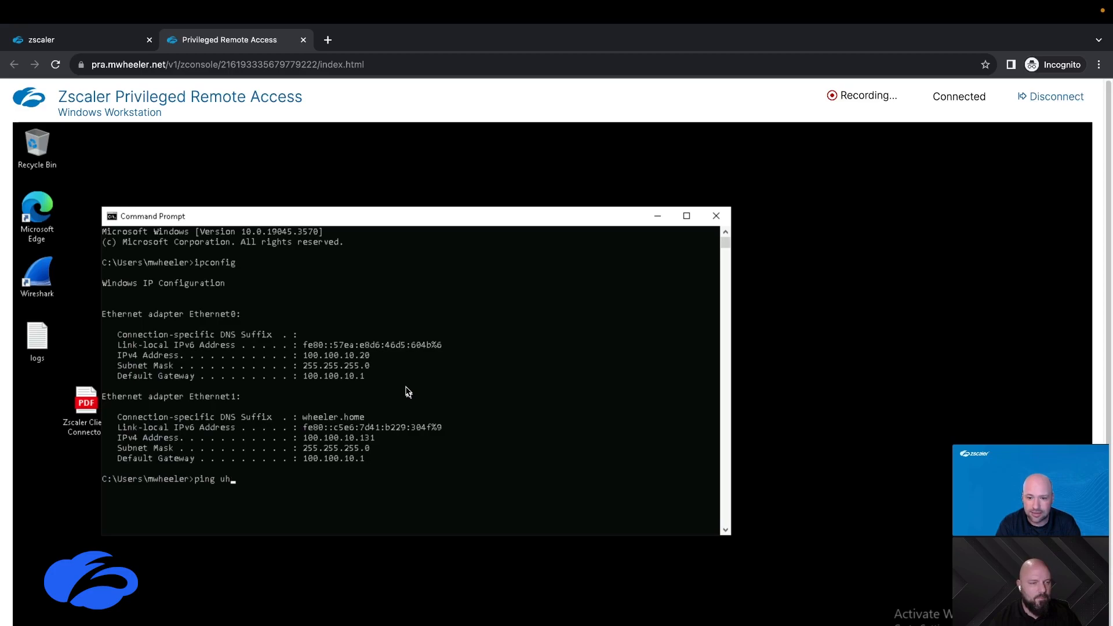
type("-oh")
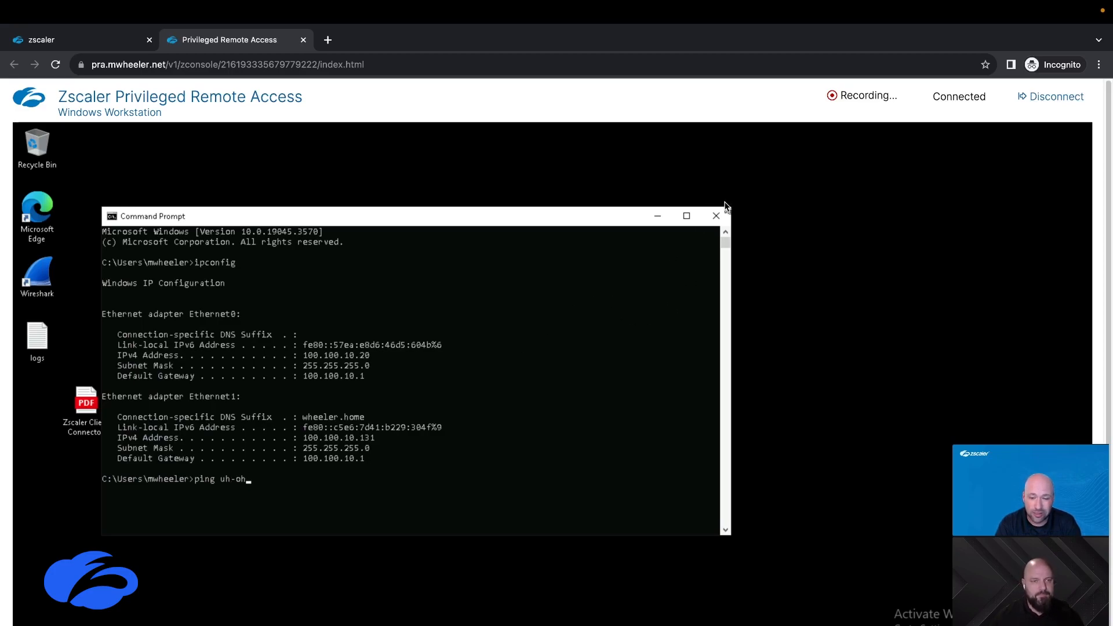
left_click(715, 216)
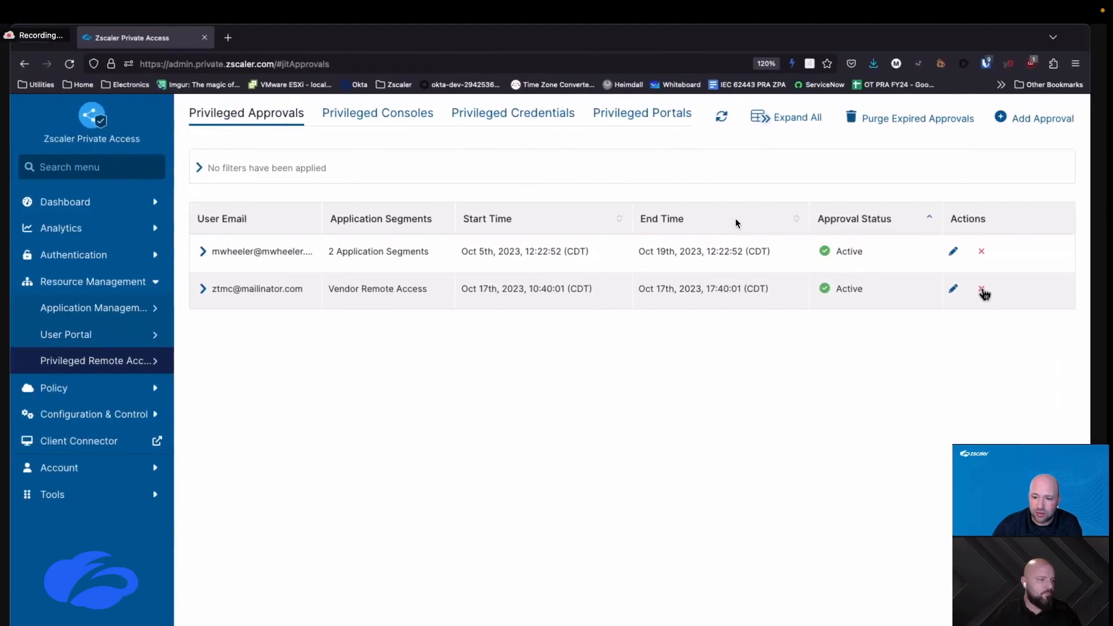
- Delete the Vendor Remote Access approval and leave the disconnected remote desktop tab
left_click(983, 290)
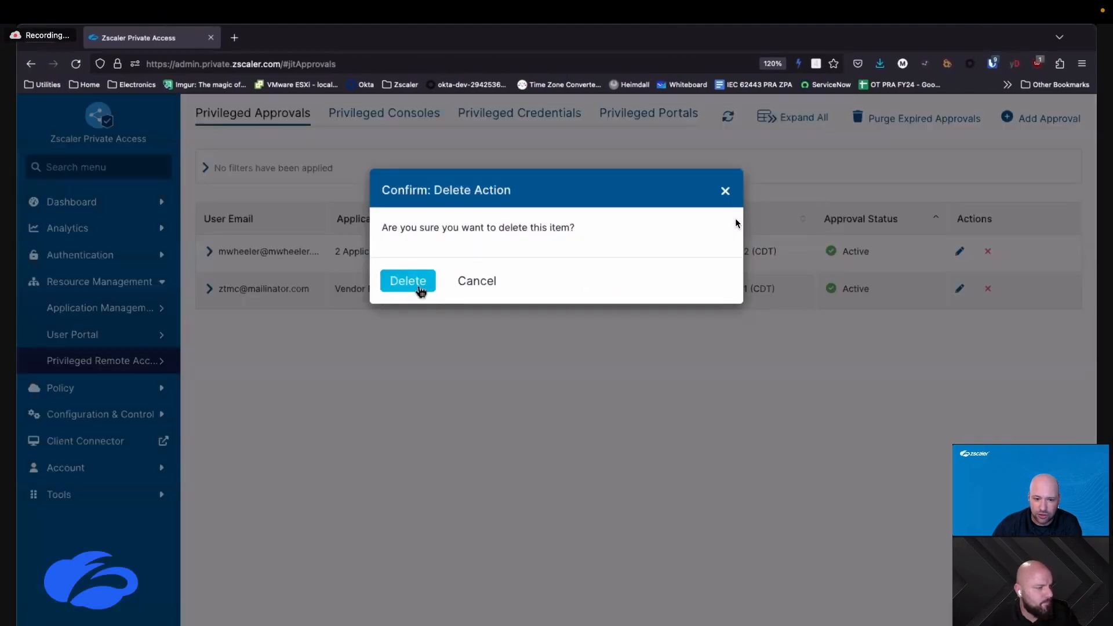
left_click(407, 281)
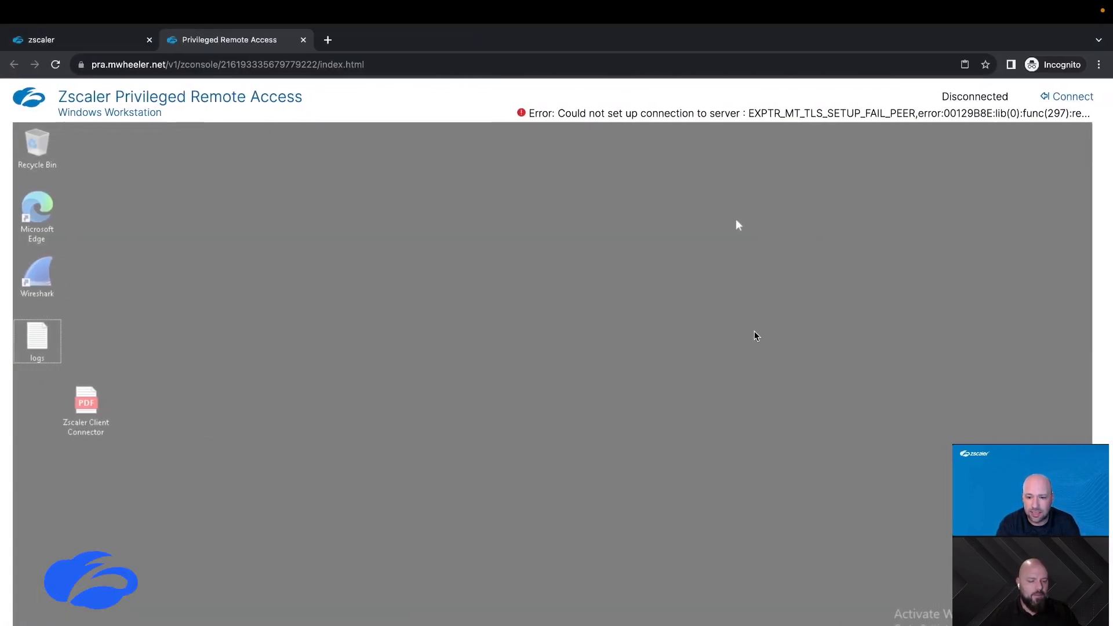
mouse_move(696, 185)
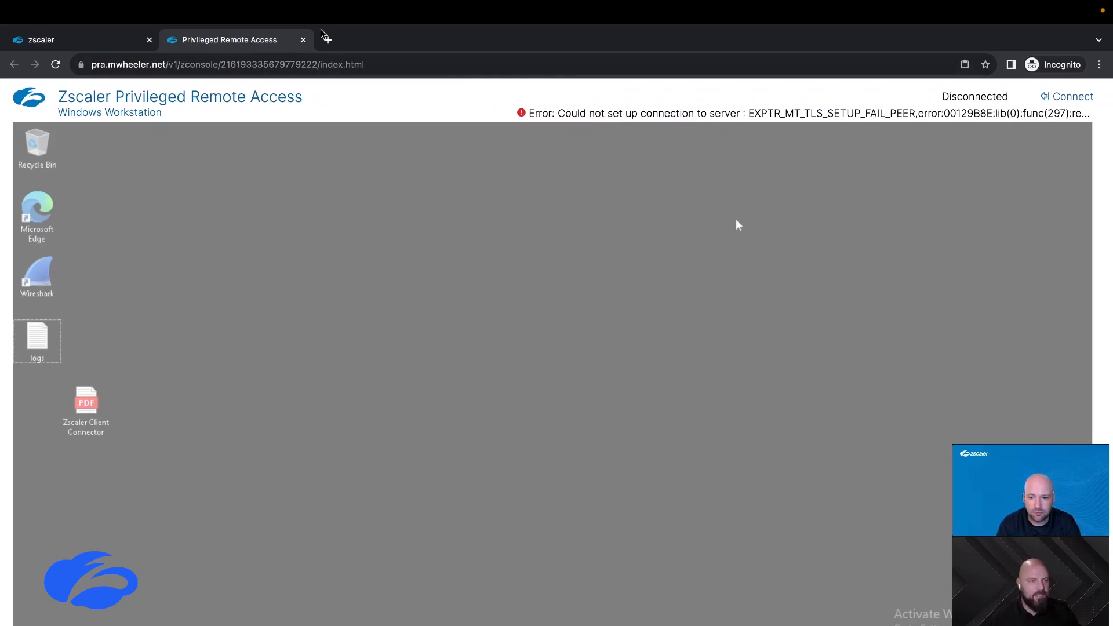
left_click(303, 38)
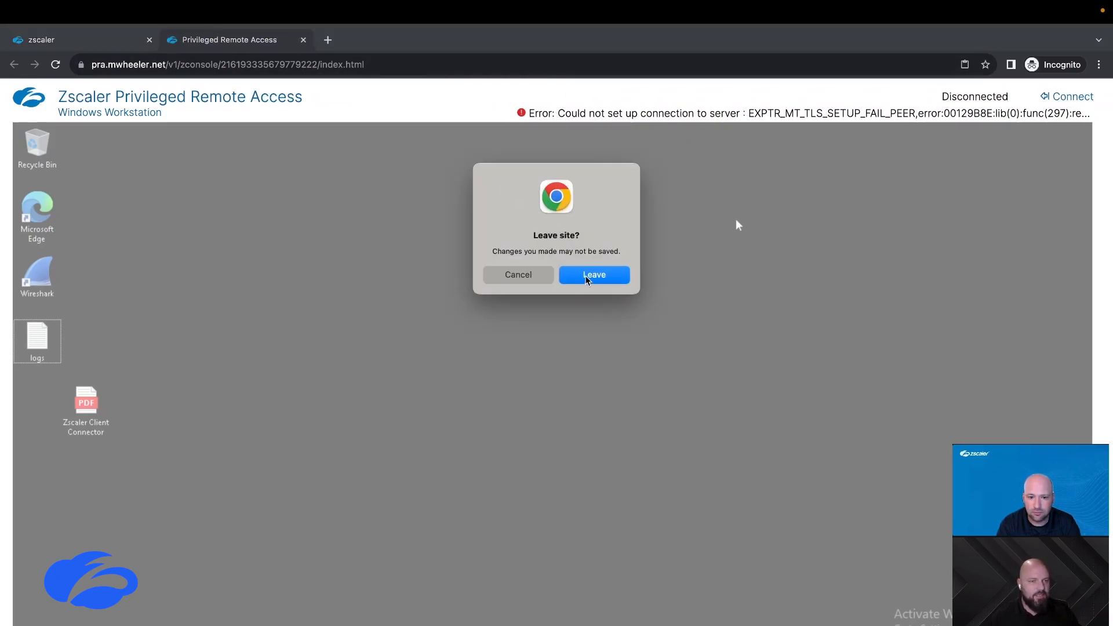
left_click(593, 275)
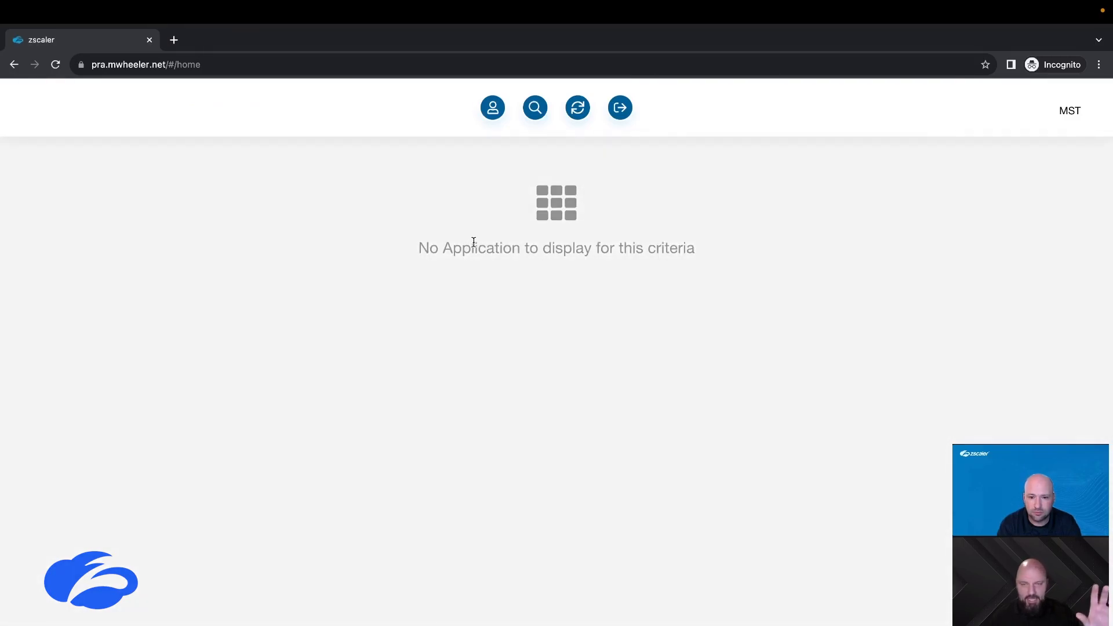
mouse_move(546, 170)
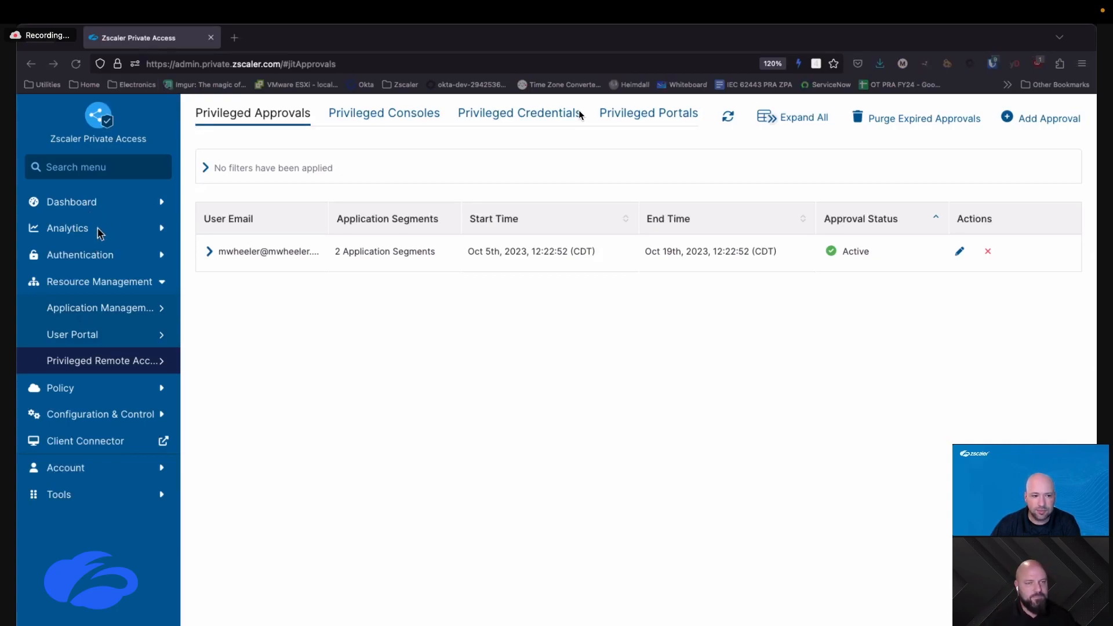
- Open the Diagnostics user activity logs under Analytics
left_click(67, 228)
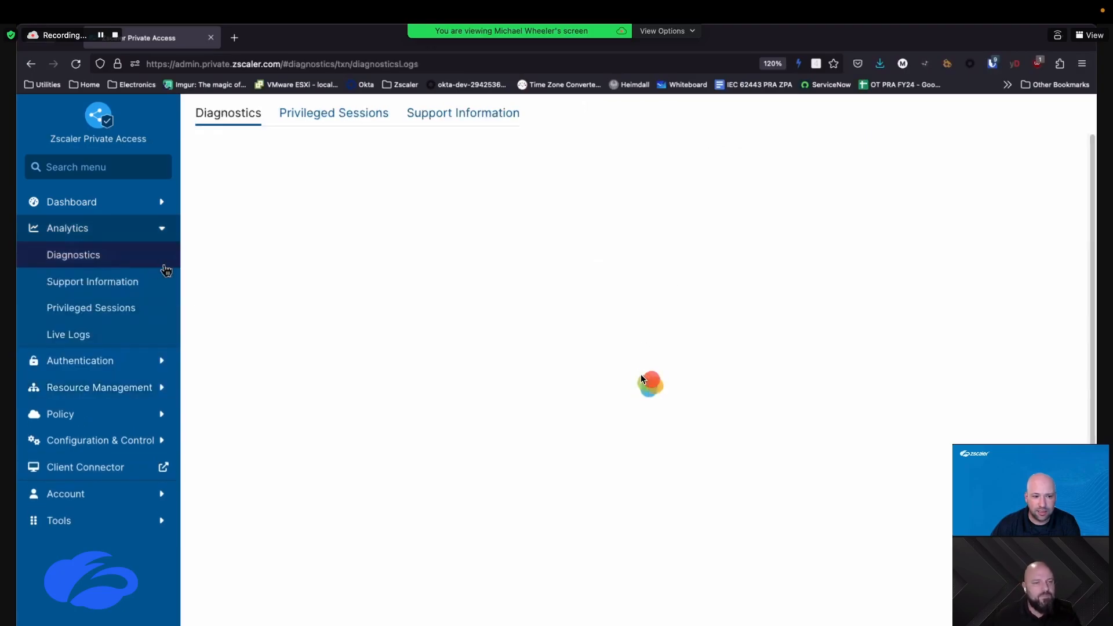
left_click(73, 255)
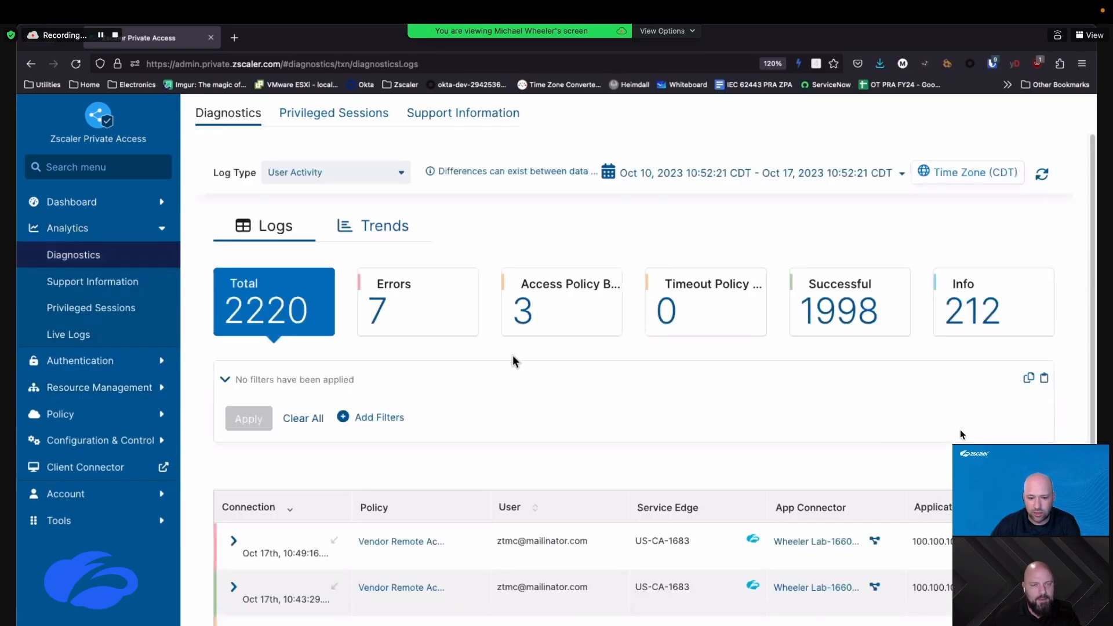
scroll("down", 3)
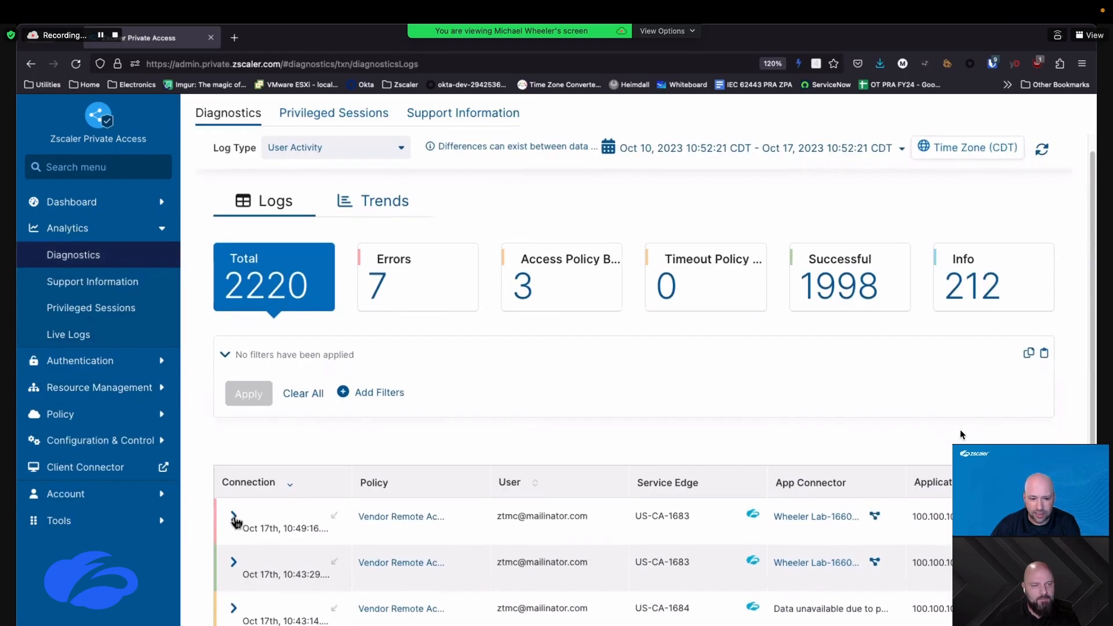
- Expand the latest closed 2m 18s Vendor Remote Access connection and review its details
left_click(234, 515)
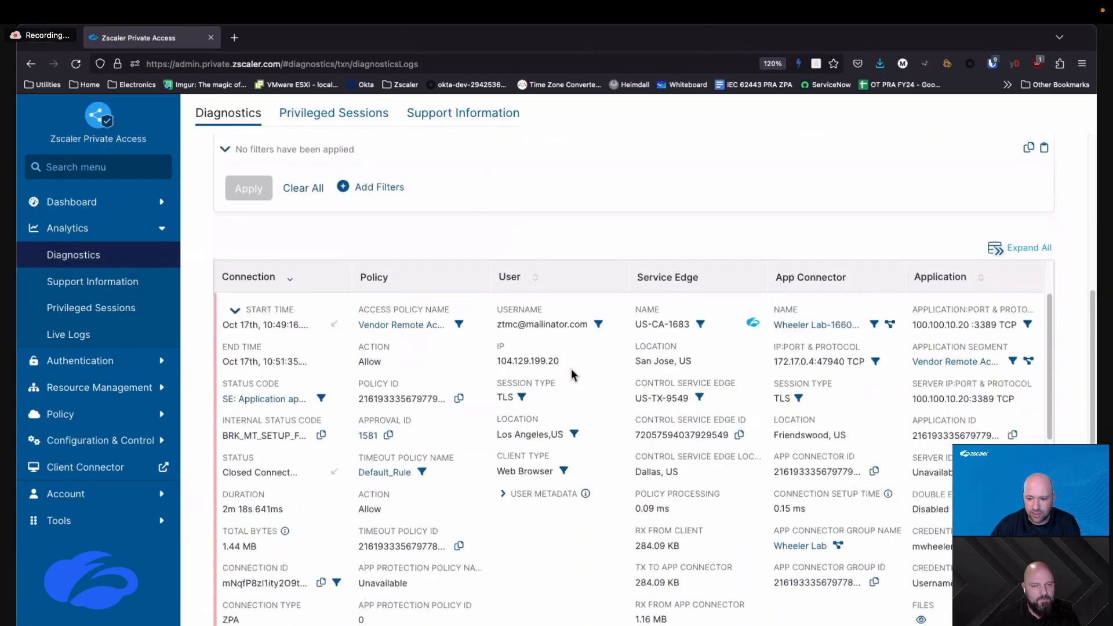
scroll("down", 3)
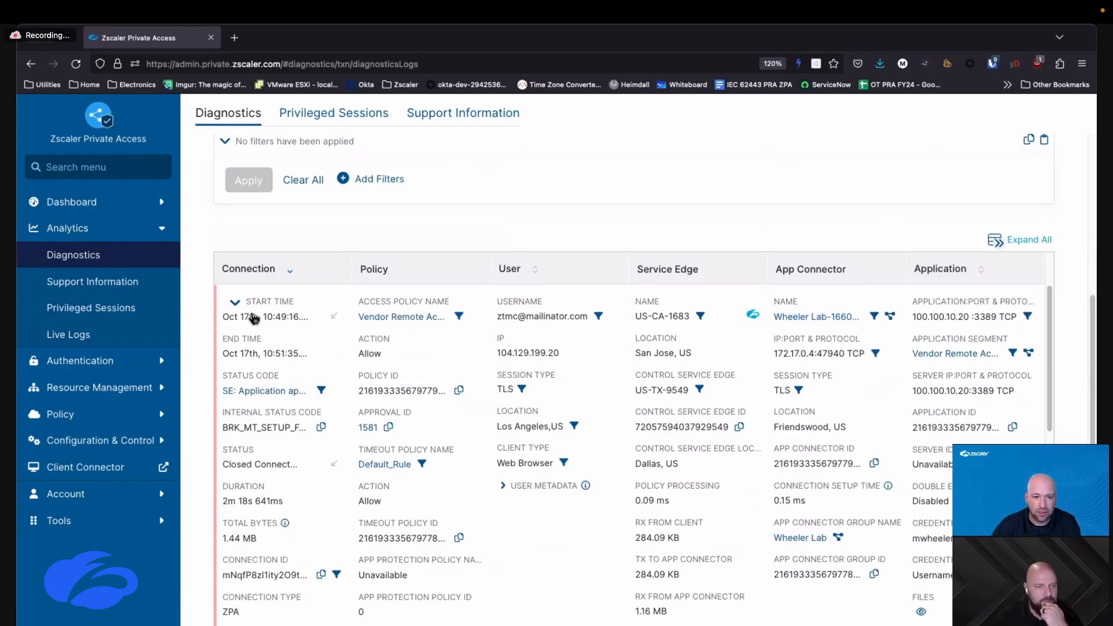
mouse_move(211, 358)
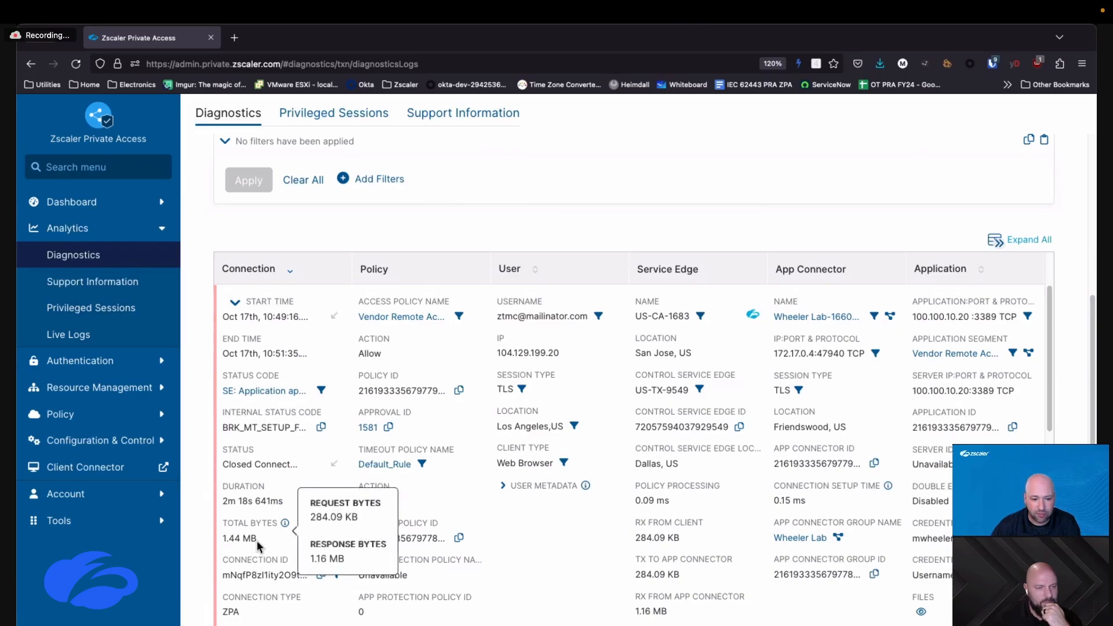
mouse_move(474, 520)
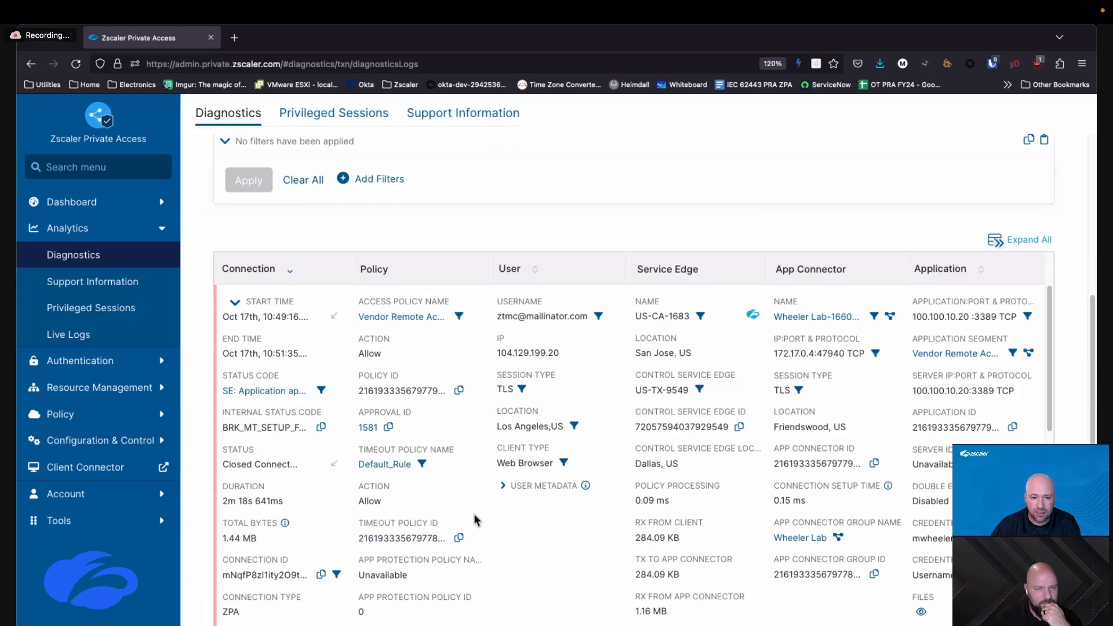
mouse_move(438, 333)
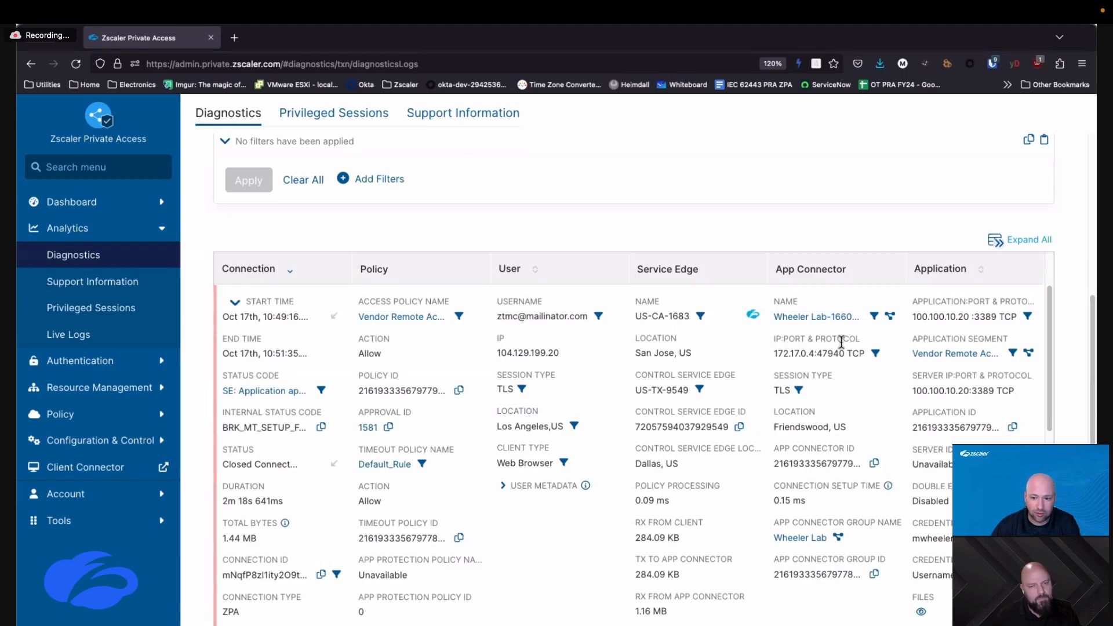
mouse_move(1024, 339)
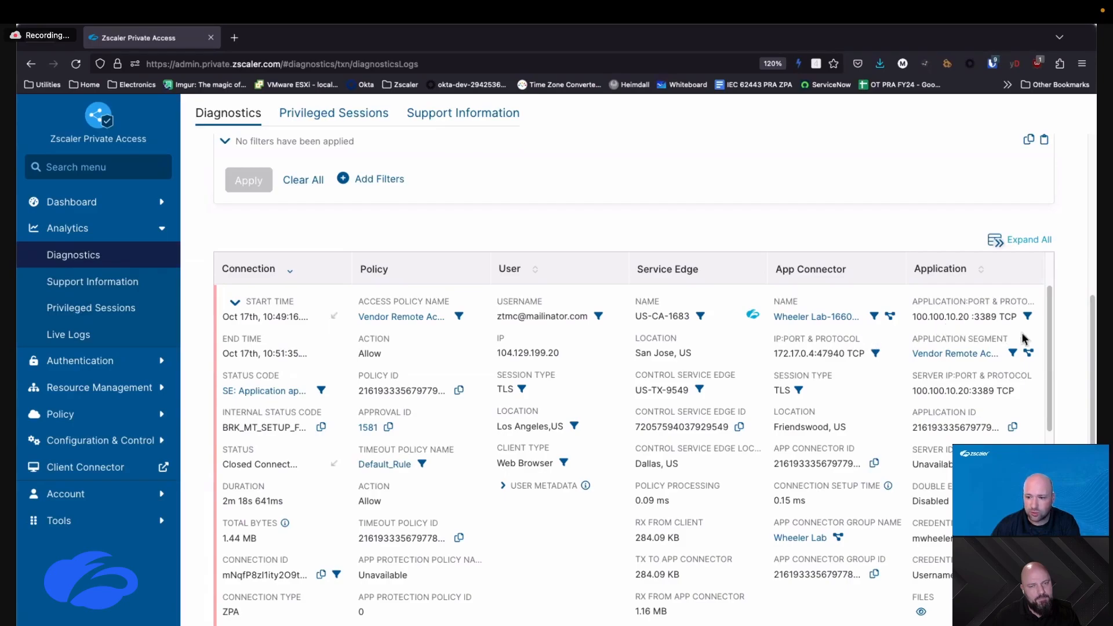
mouse_move(974, 335)
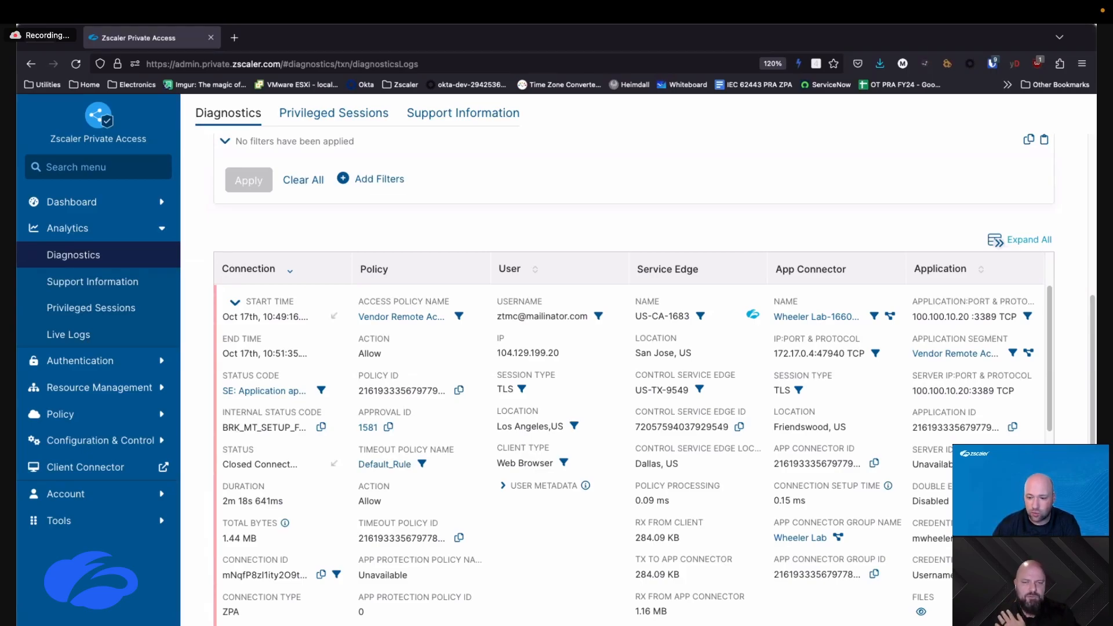
scroll("down", 3)
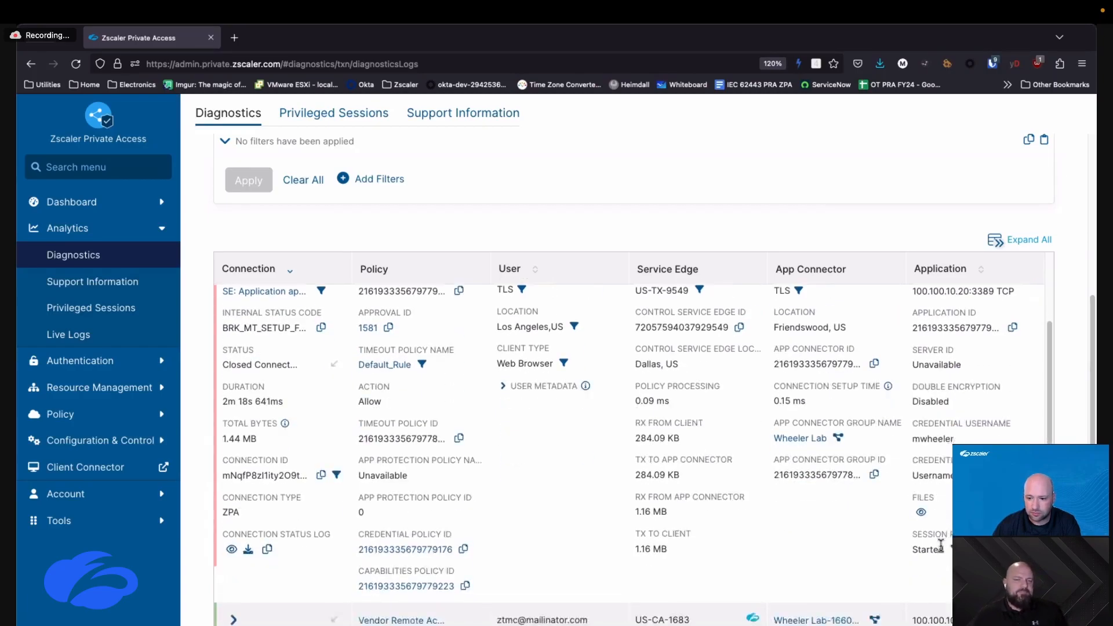
scroll("down", 3)
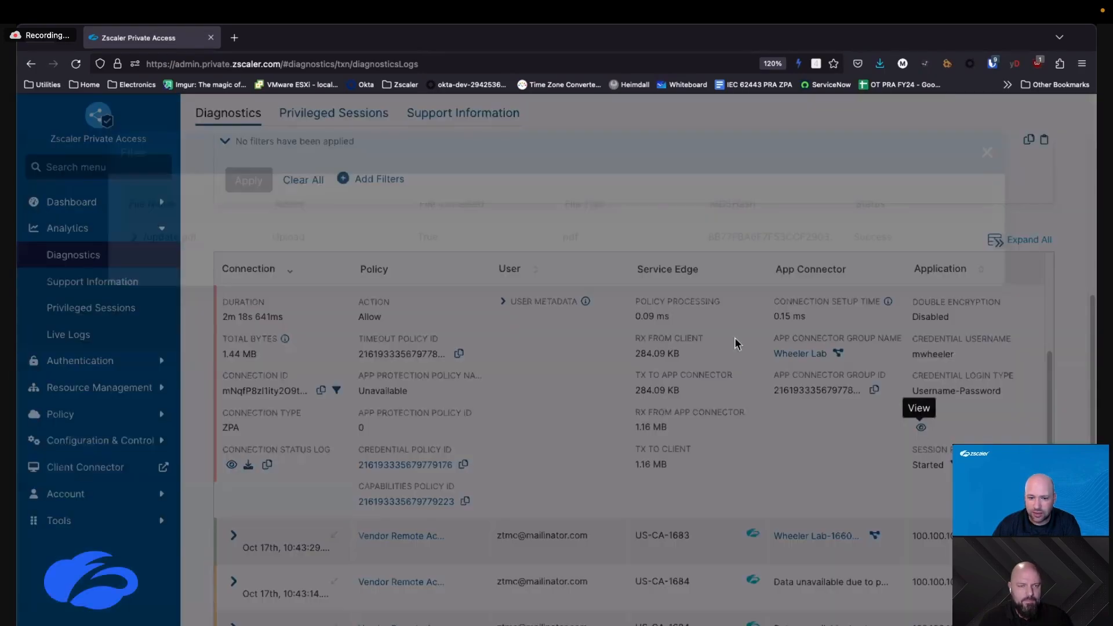
- Review each connection's file records, finding the earlier session's DLL flagged as W32/Worm.JTXK-6201
left_click(919, 427)
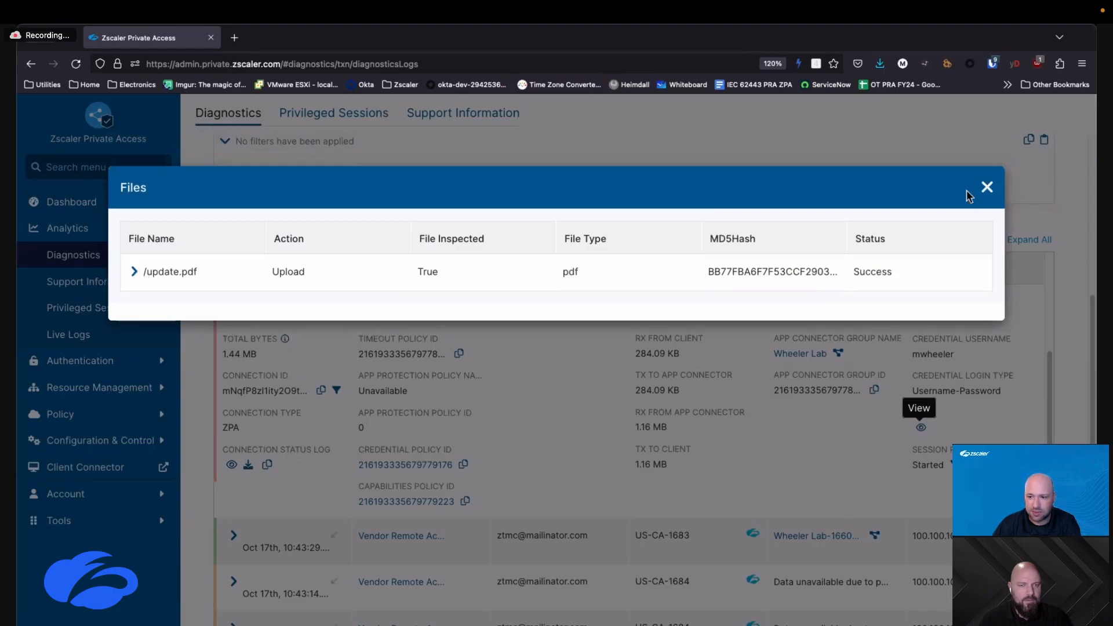
left_click(985, 186)
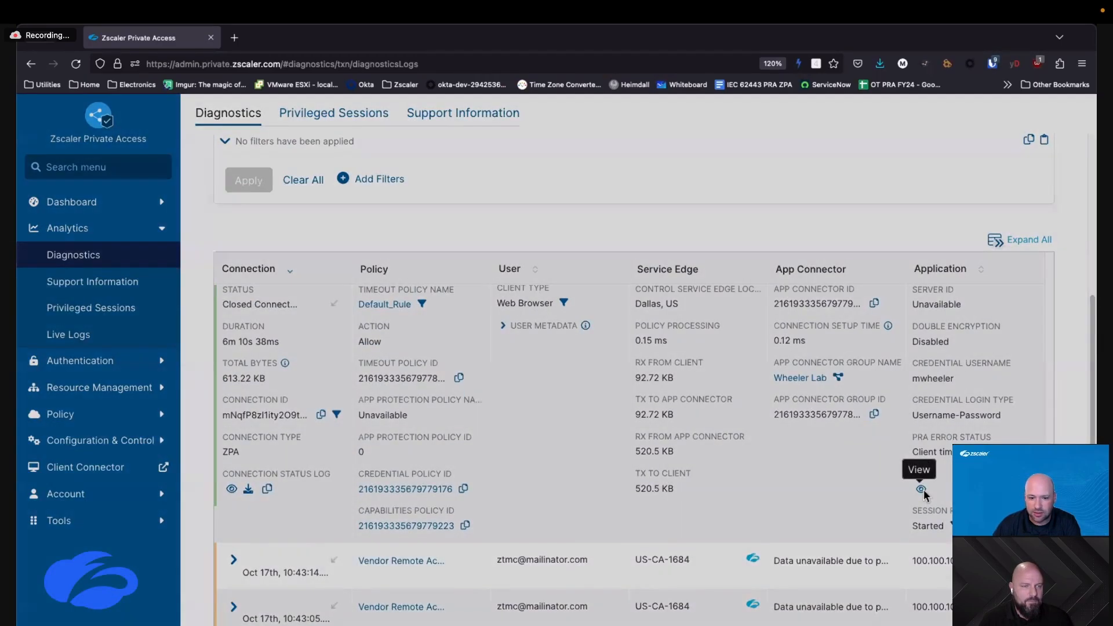
left_click(920, 489)
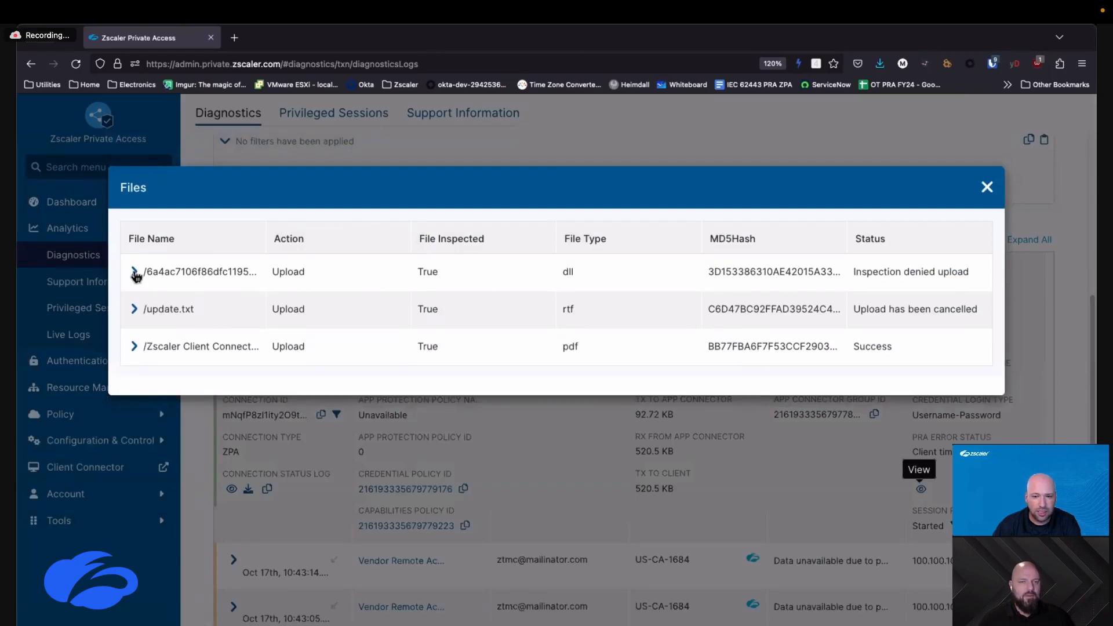
left_click(135, 272)
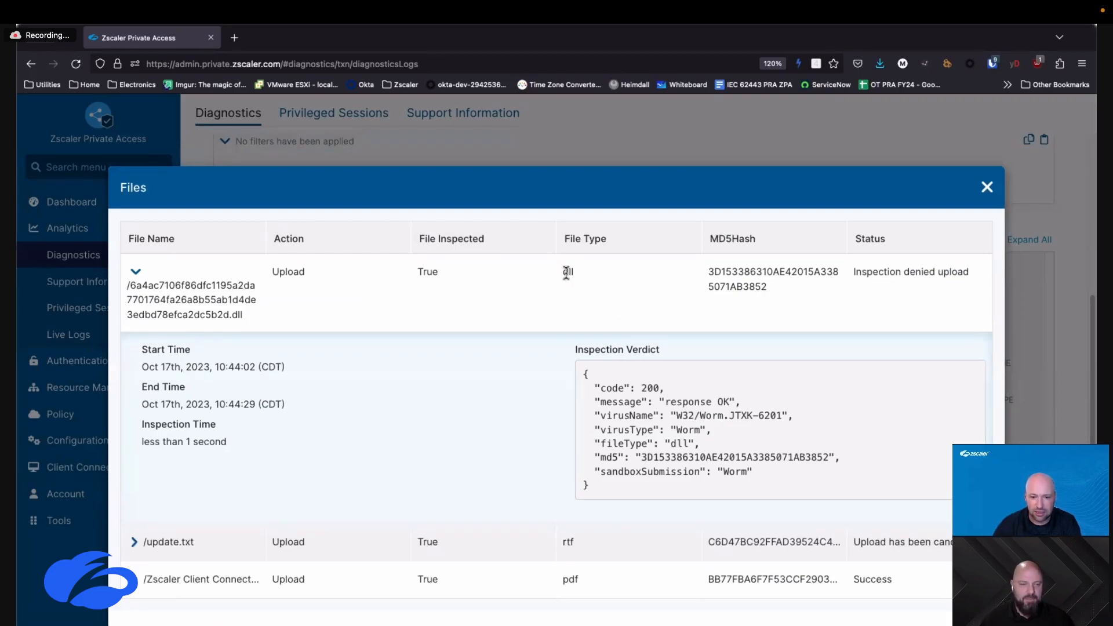
mouse_move(575, 383)
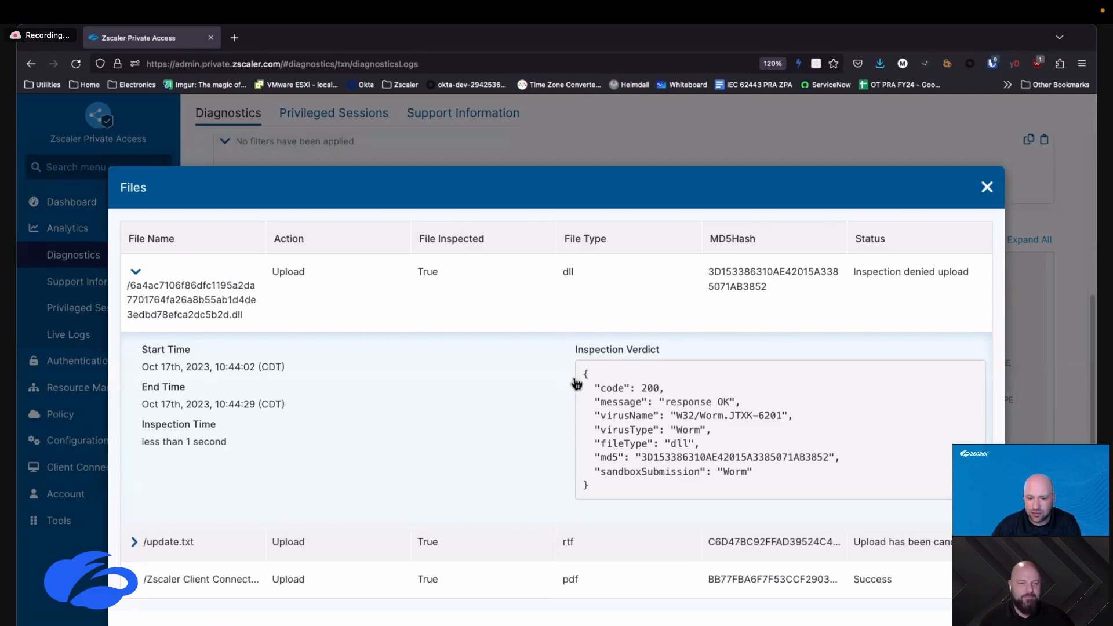
mouse_move(723, 411)
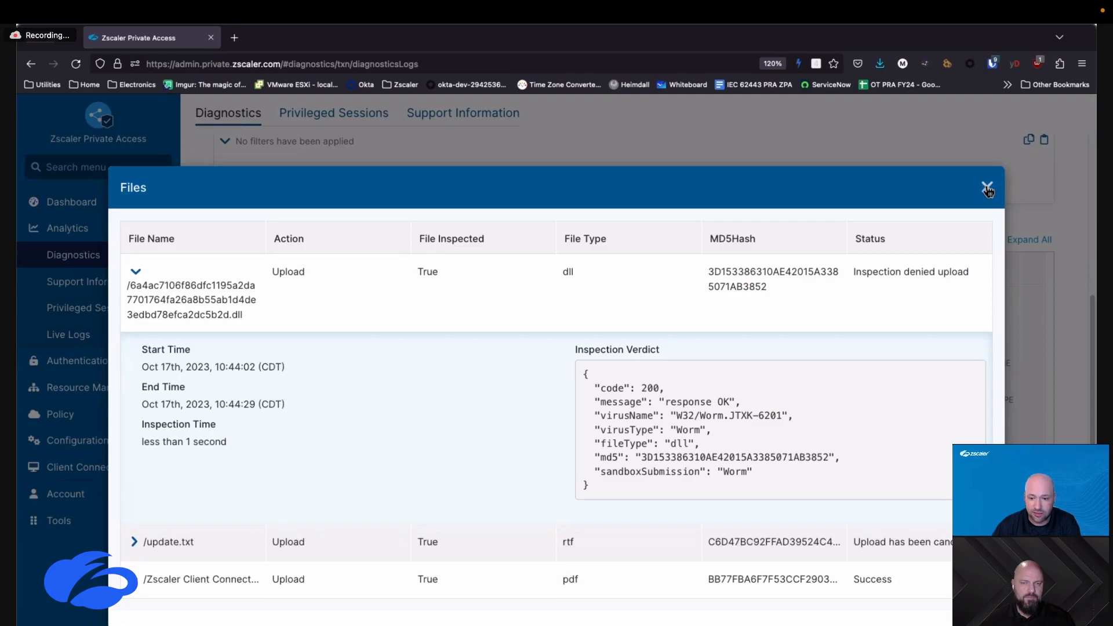
left_click(986, 187)
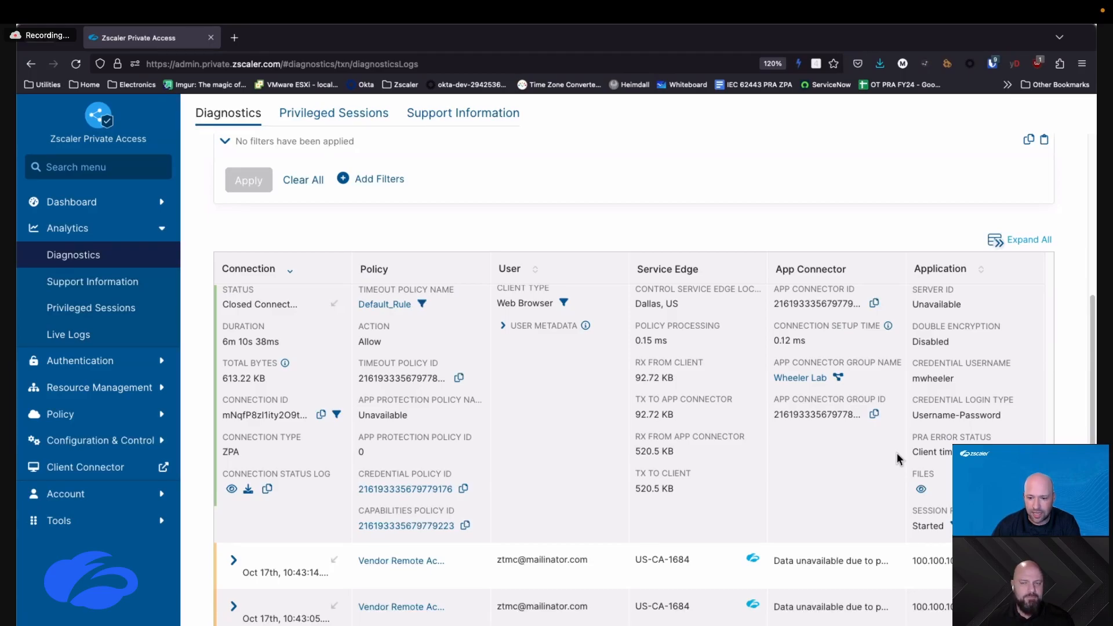
- Play the 2 minutes 19 seconds Windows Workstation recording from Privileged Sessions and operate the player
left_click(333, 113)
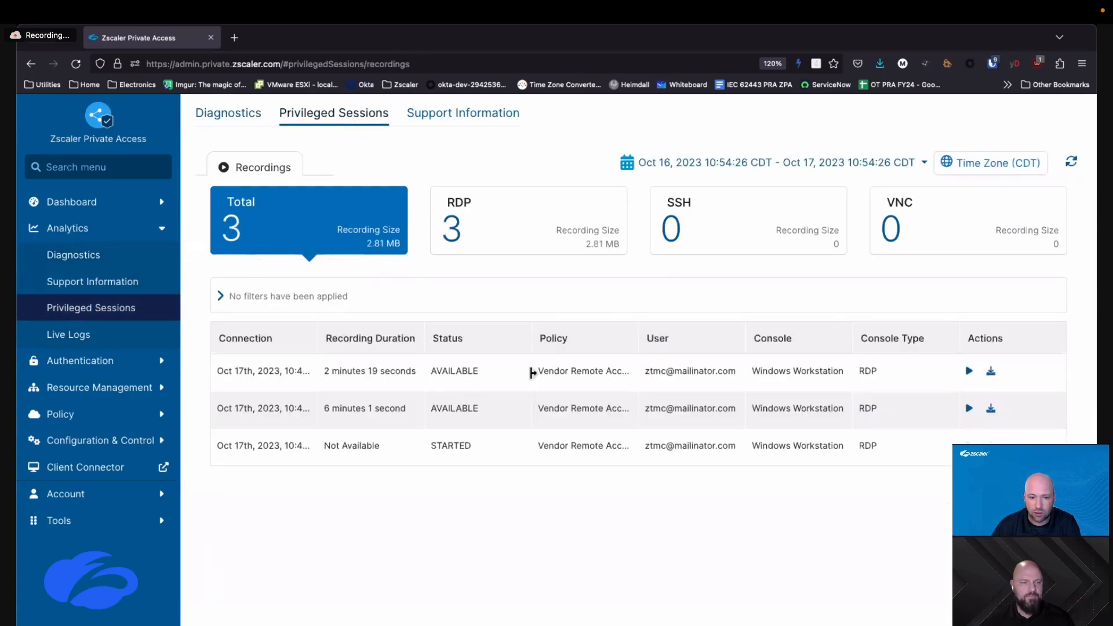
mouse_move(958, 374)
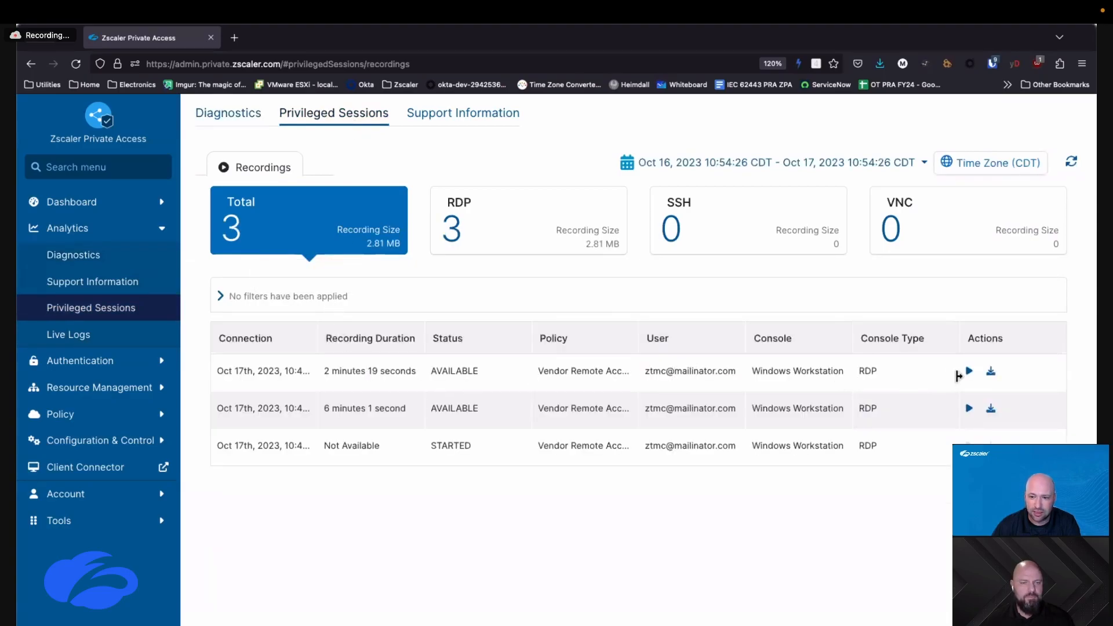
left_click(967, 371)
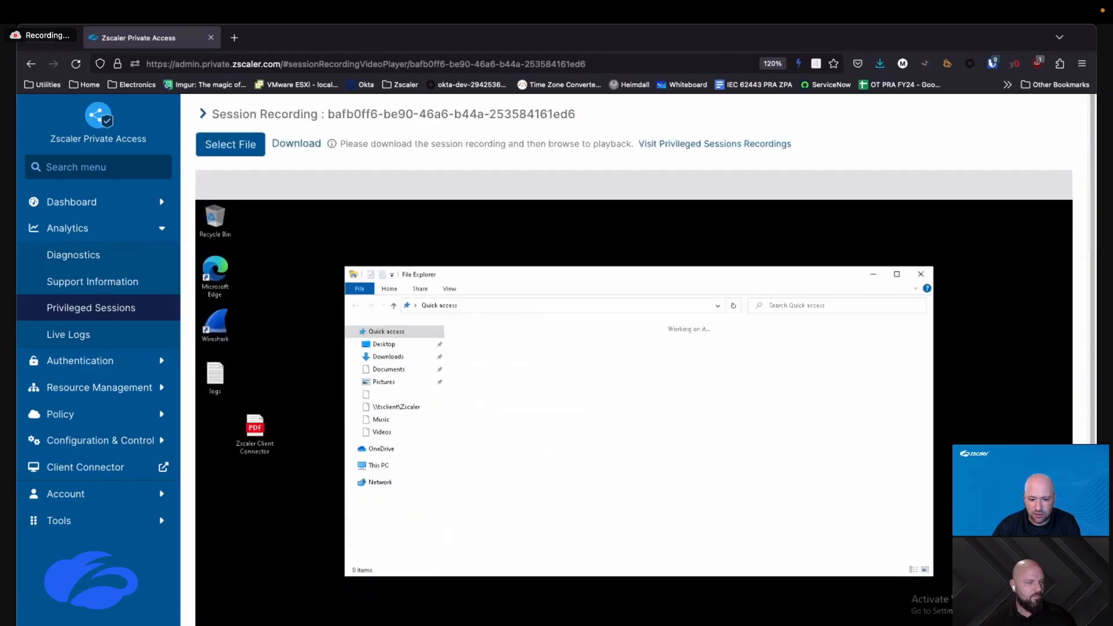
left_click(392, 519)
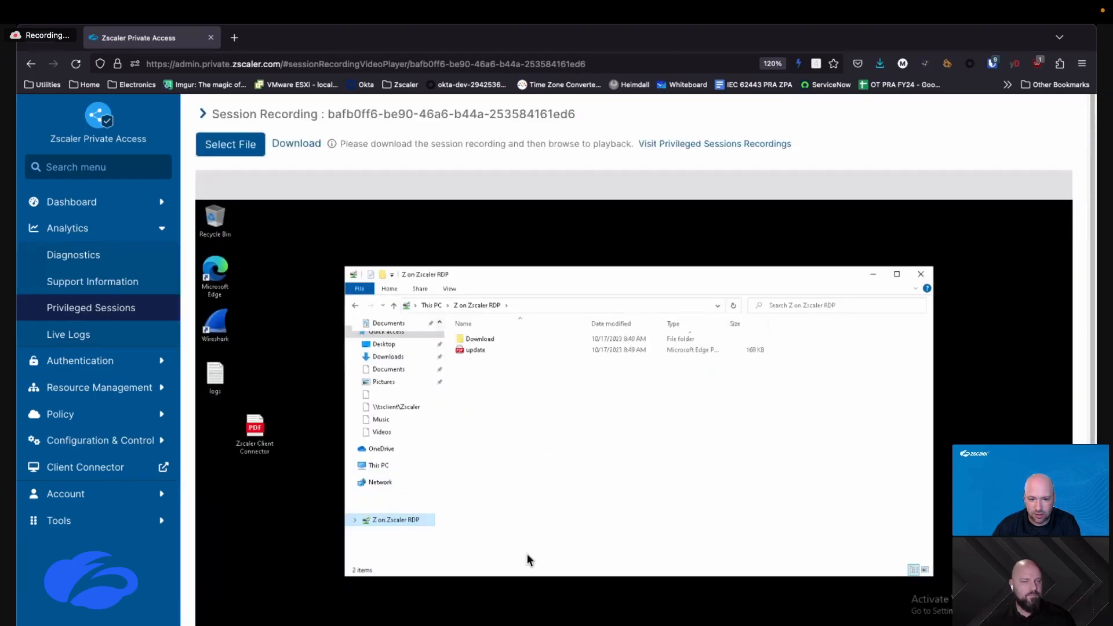
left_click(474, 349)
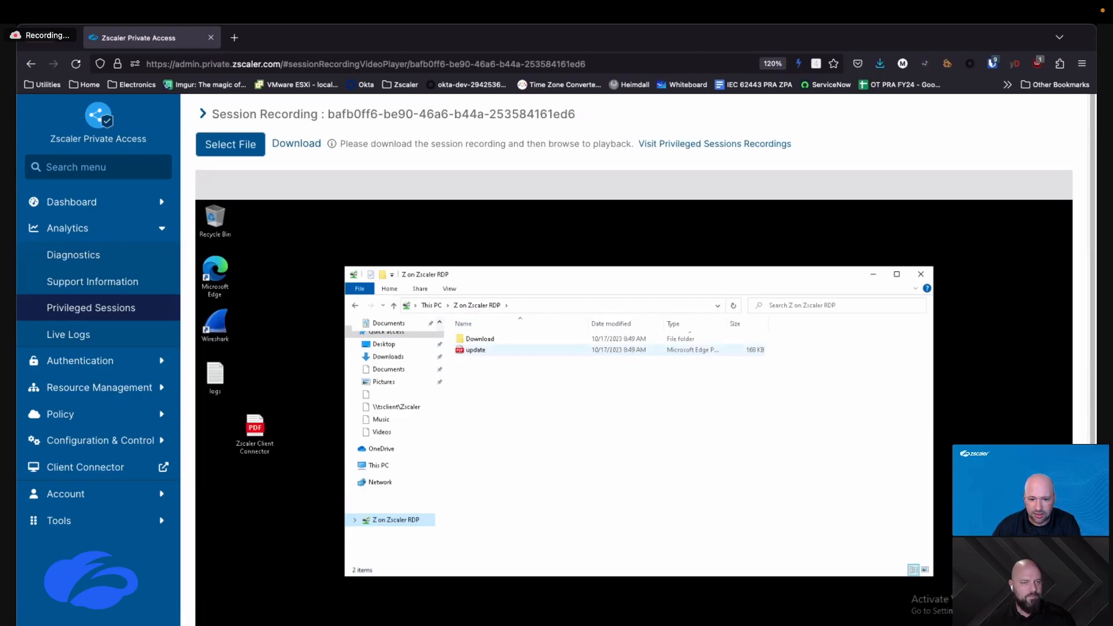
left_click(474, 349)
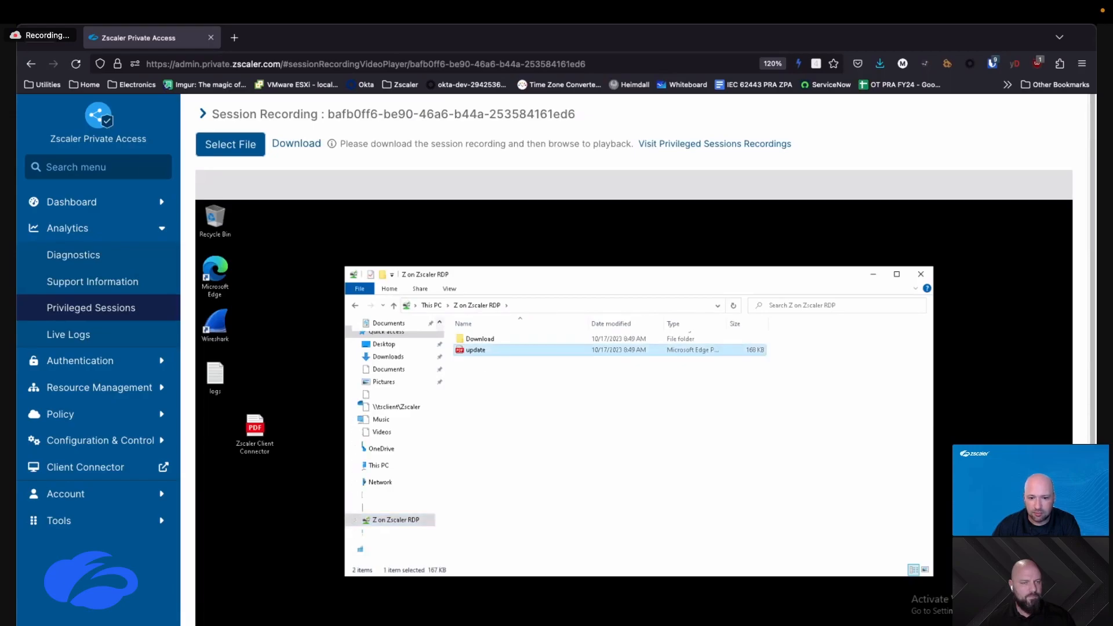
double_click(474, 350)
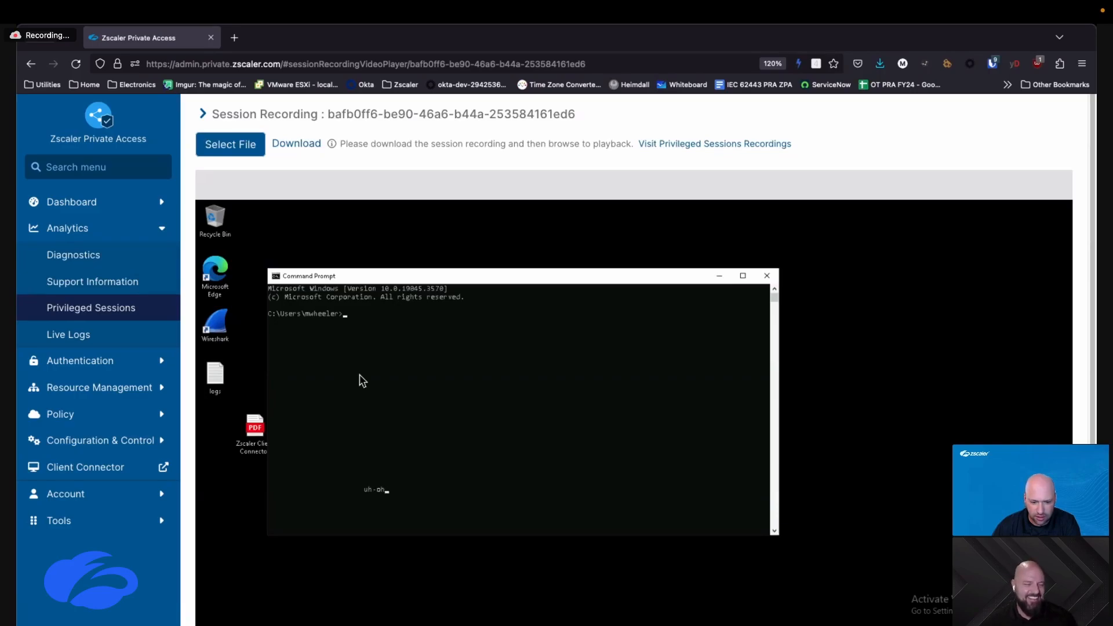
left_click(766, 276)
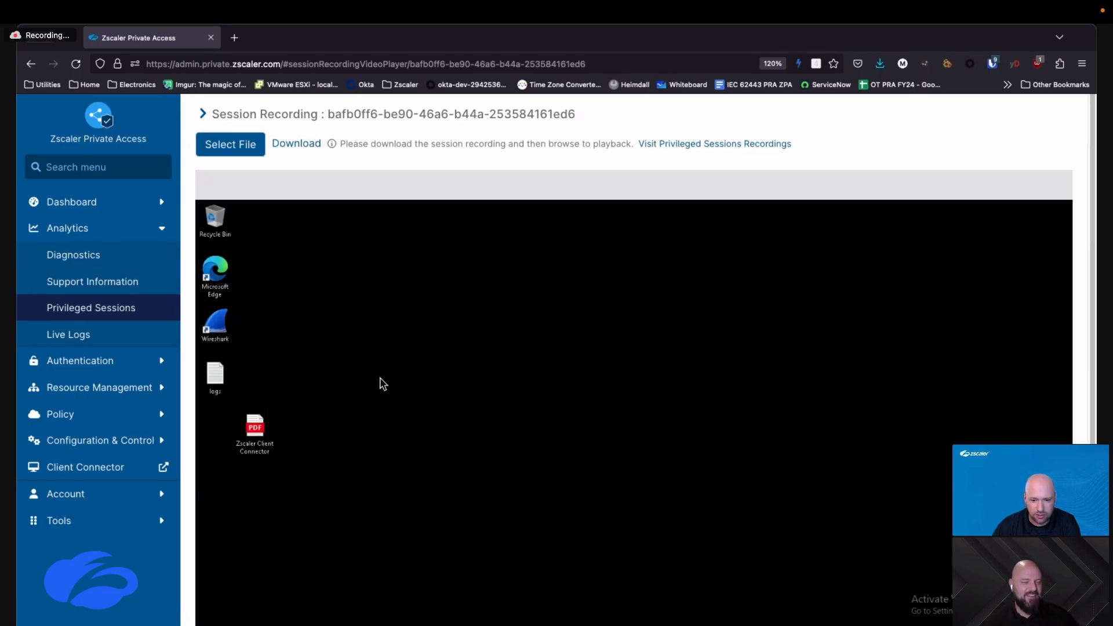